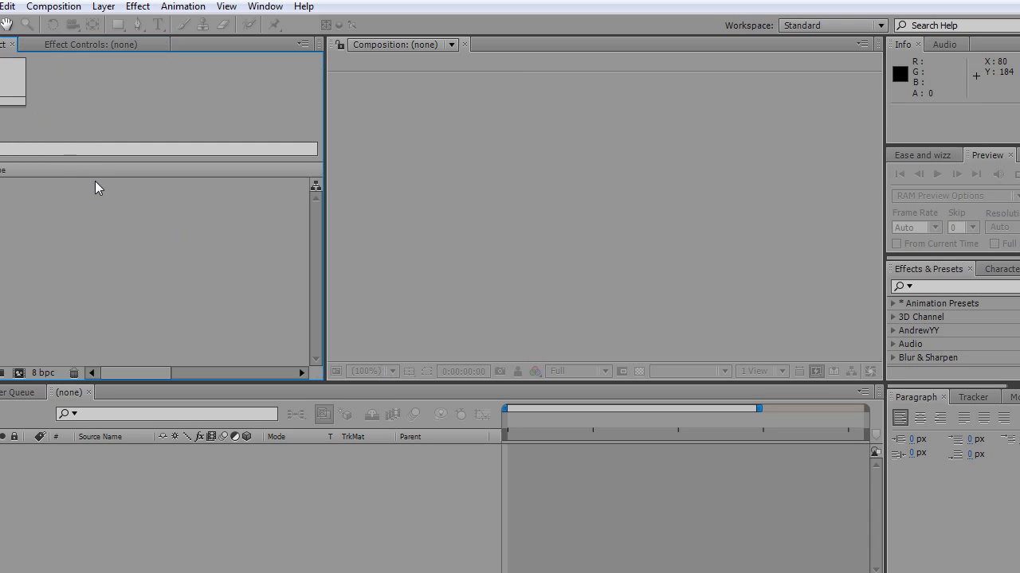
mouse_move(104, 231)
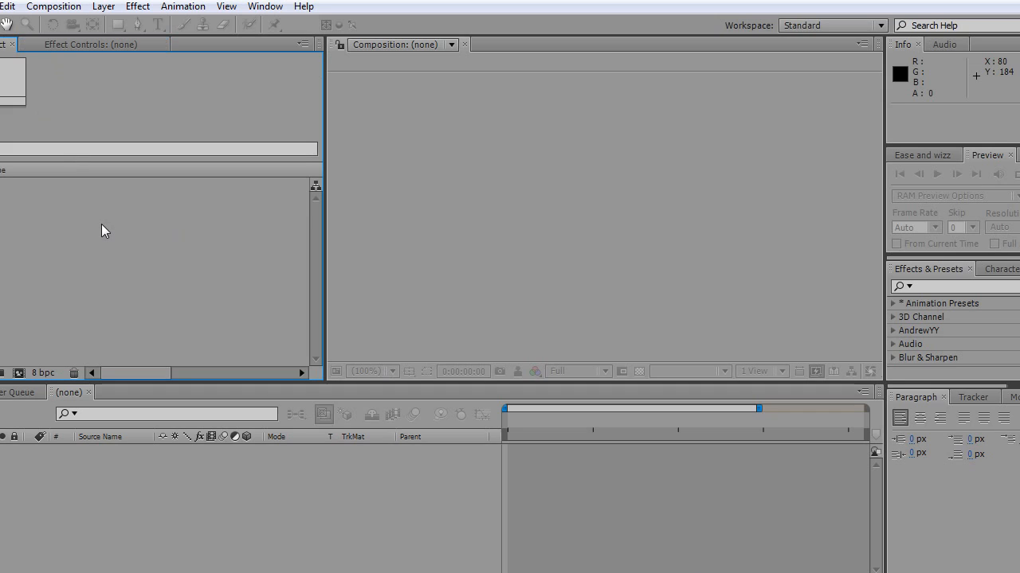
mouse_move(54, 76)
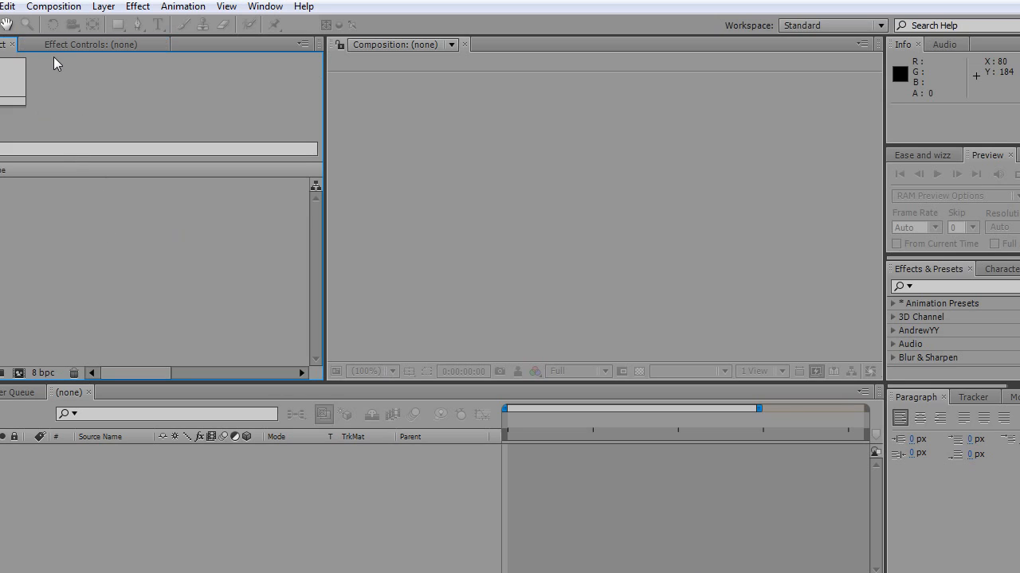
mouse_move(135, 312)
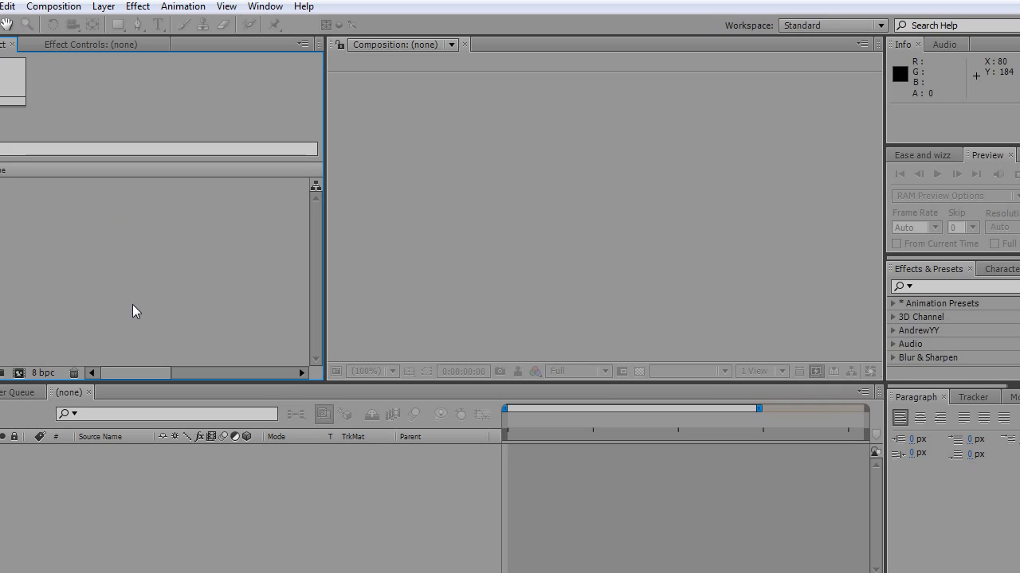
mouse_move(161, 238)
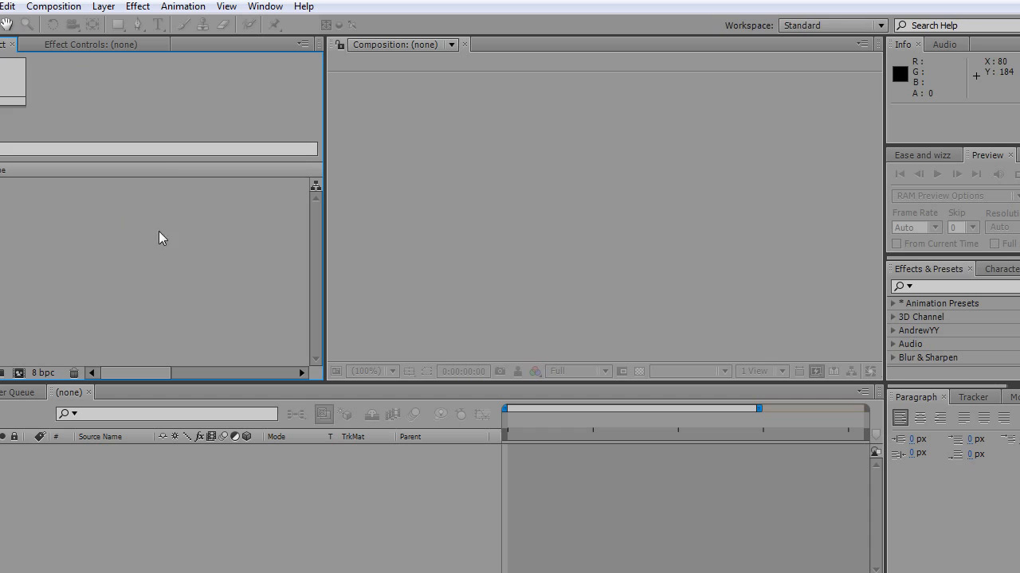
mouse_move(148, 8)
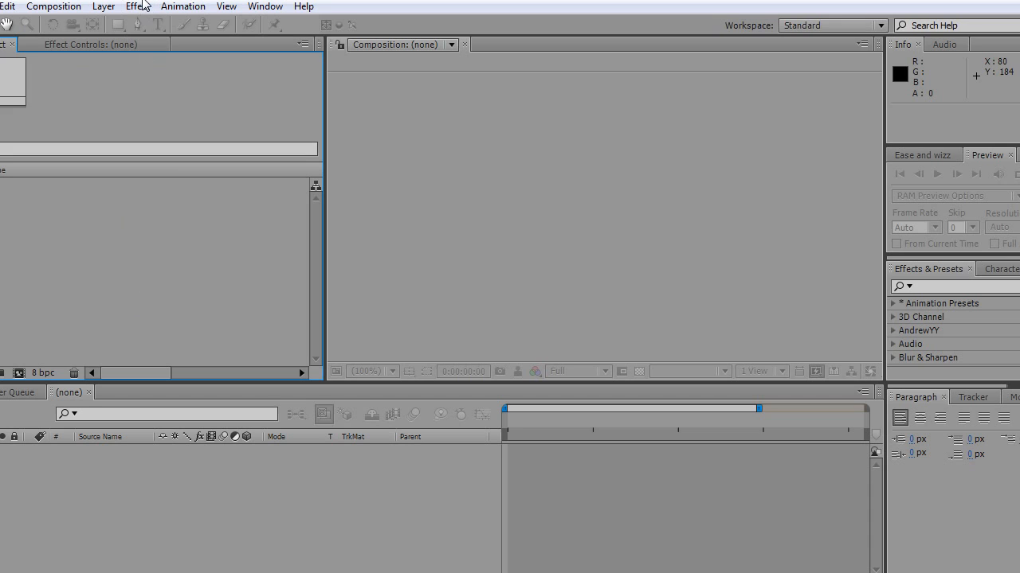
mouse_move(138, 283)
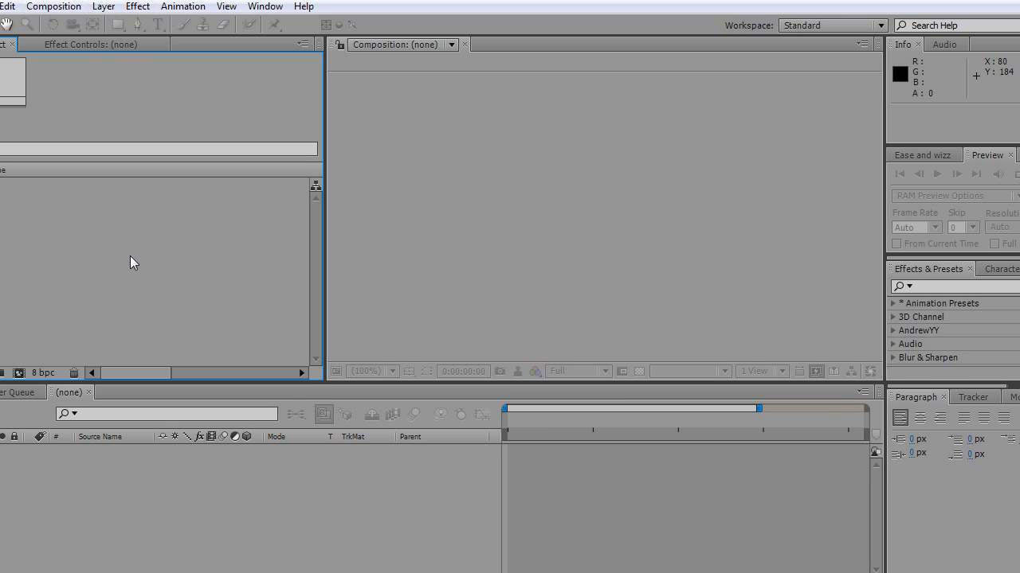
mouse_move(11, 8)
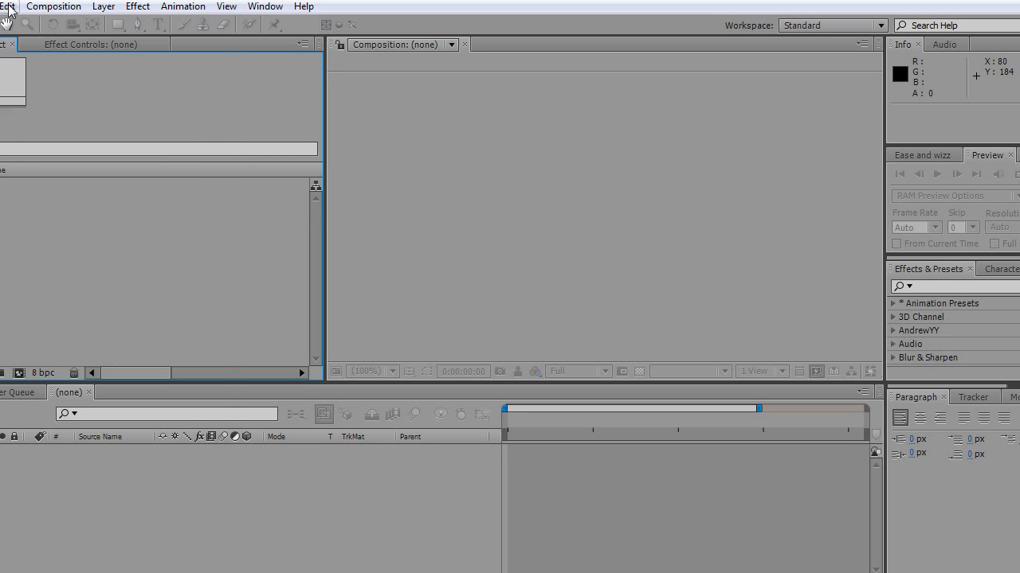
Show the Edit > Preferences submenu with General, Previews and Auto-Save categories
left_click(9, 8)
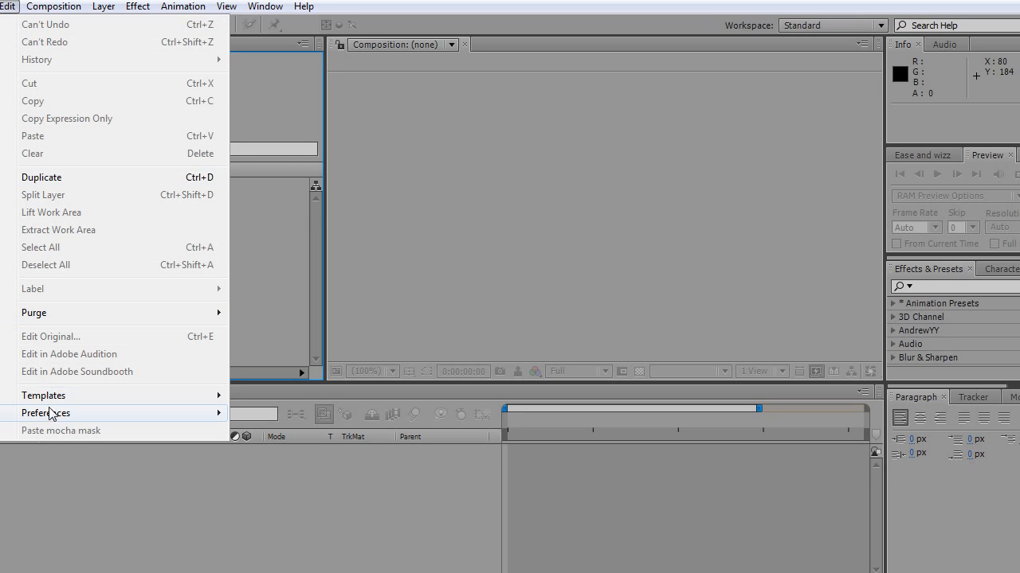
left_click(45, 412)
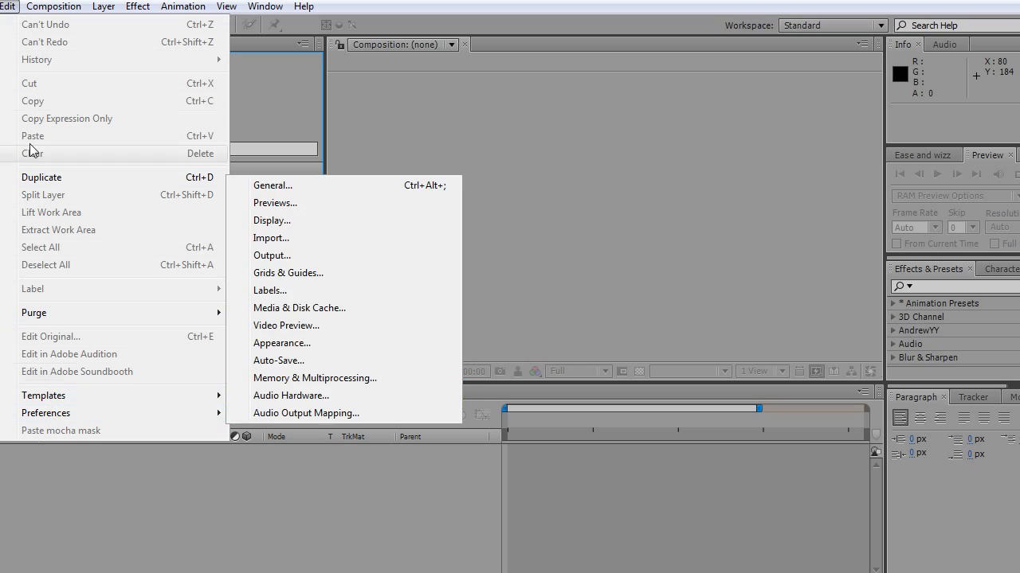
mouse_move(71, 417)
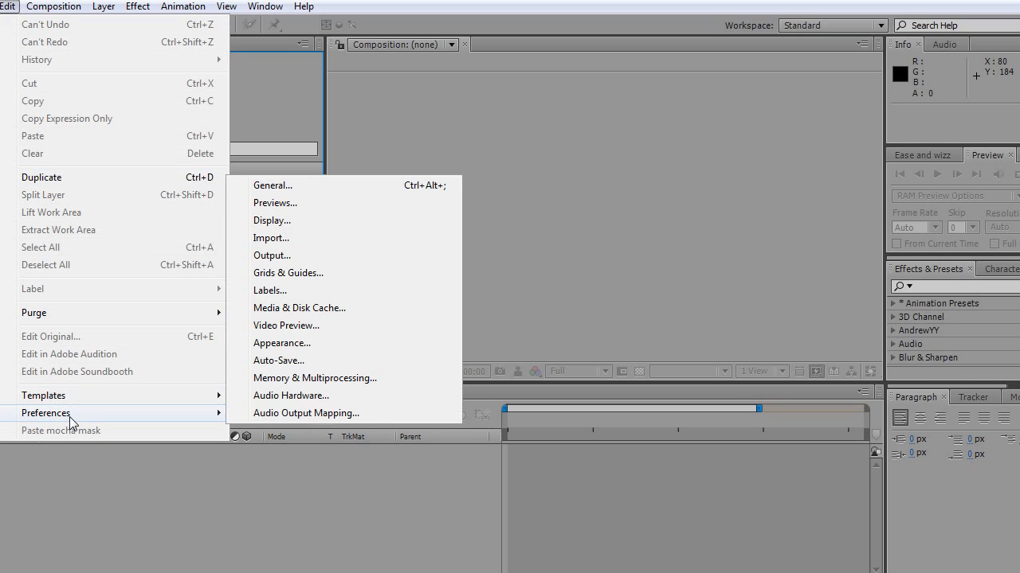
mouse_move(301, 383)
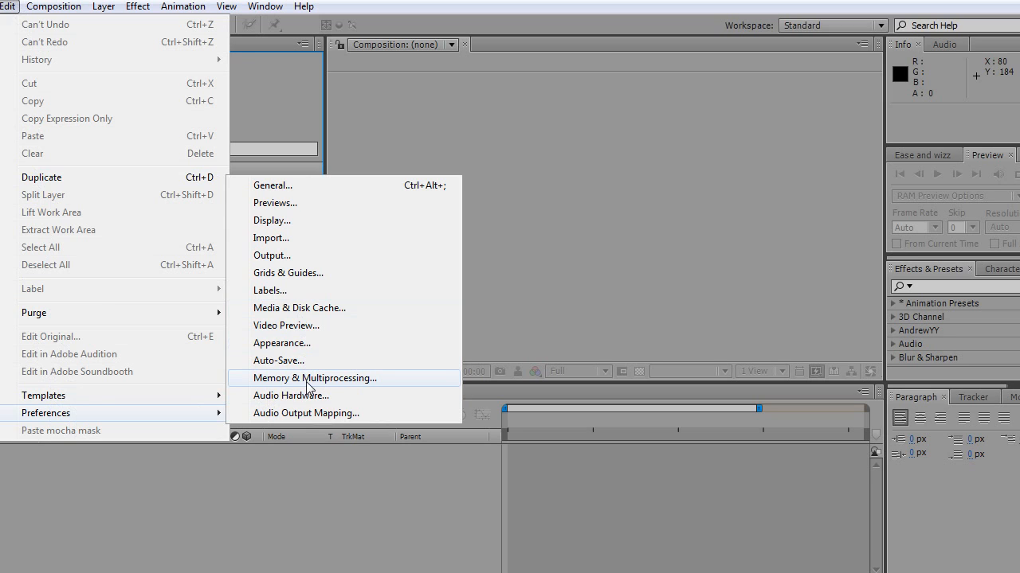
Open Memory & Multiprocessing preferences (12 GB installed, 3 GB reserved) and reposition the dialog
left_click(315, 378)
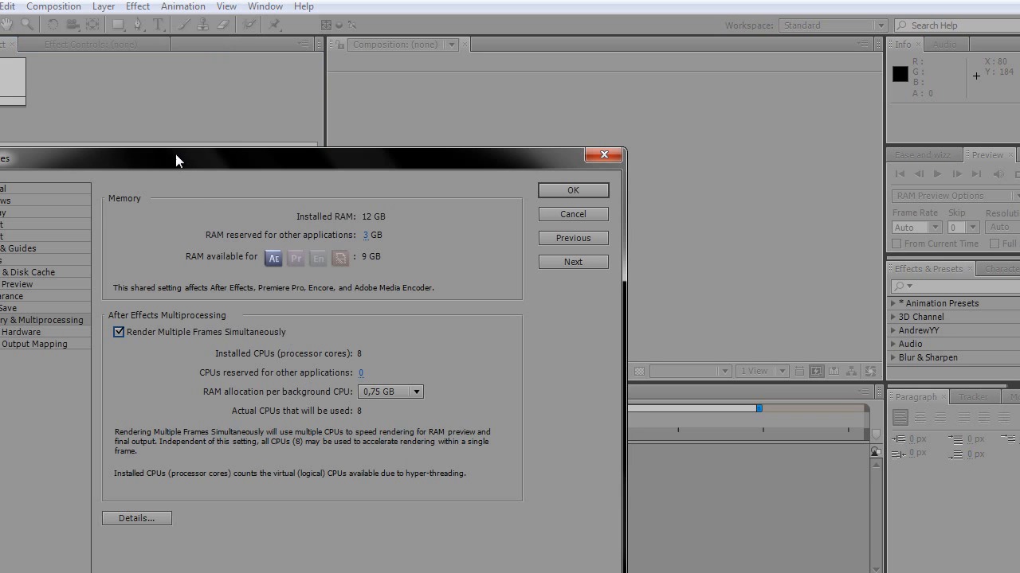
left_click_drag(178, 160, 310, 108)
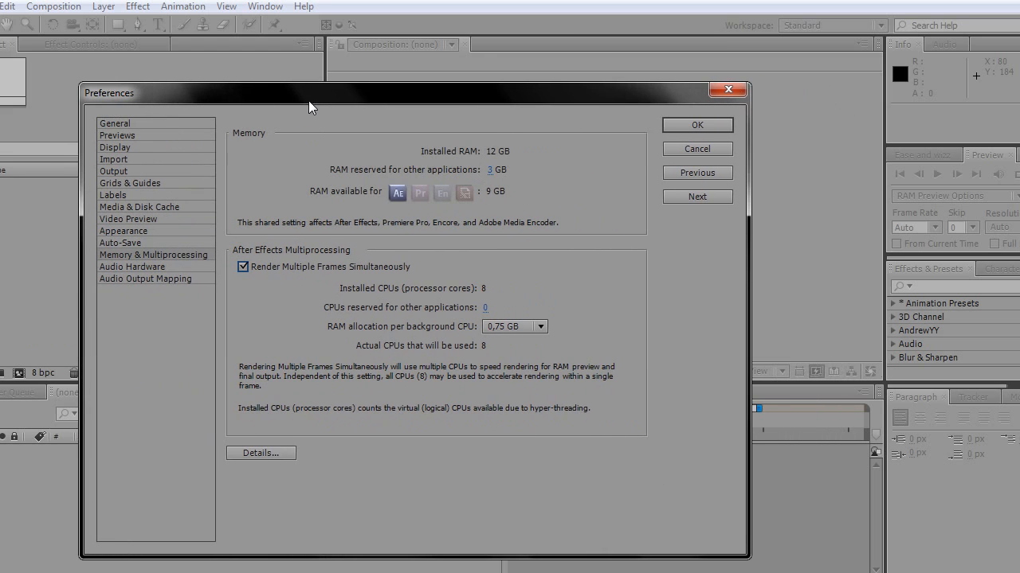
mouse_move(324, 98)
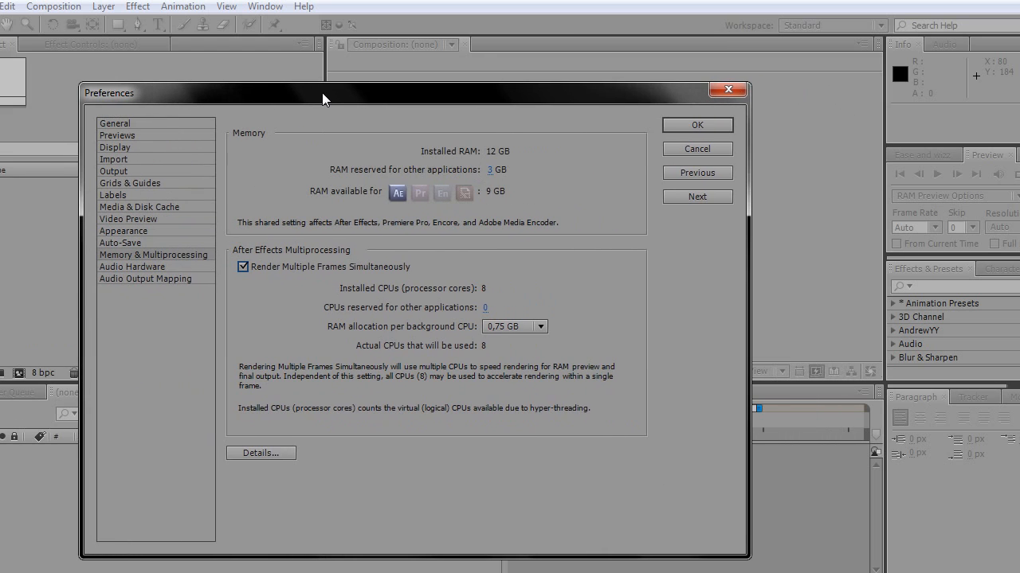
mouse_move(336, 106)
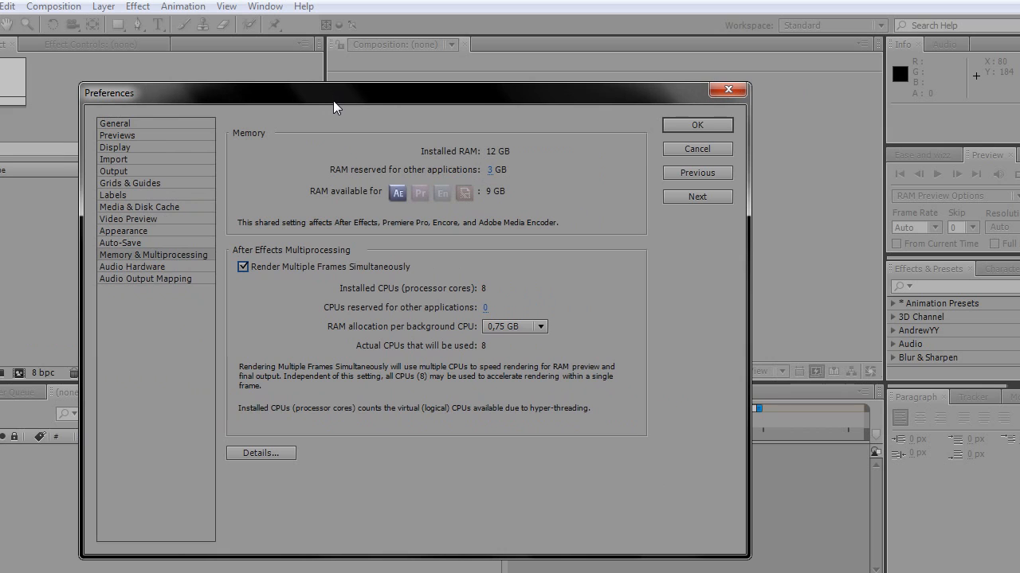
mouse_move(350, 100)
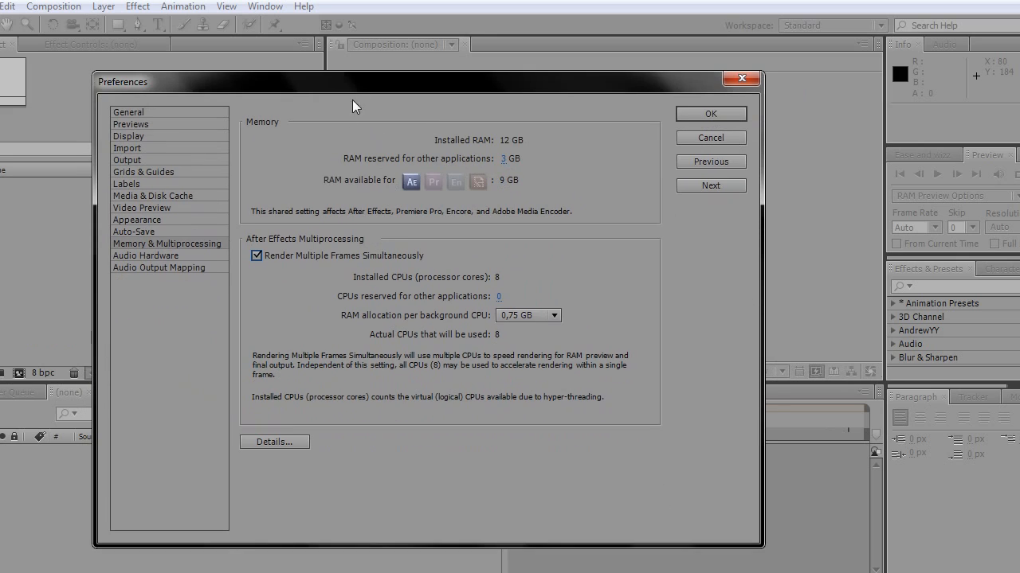
mouse_move(177, 253)
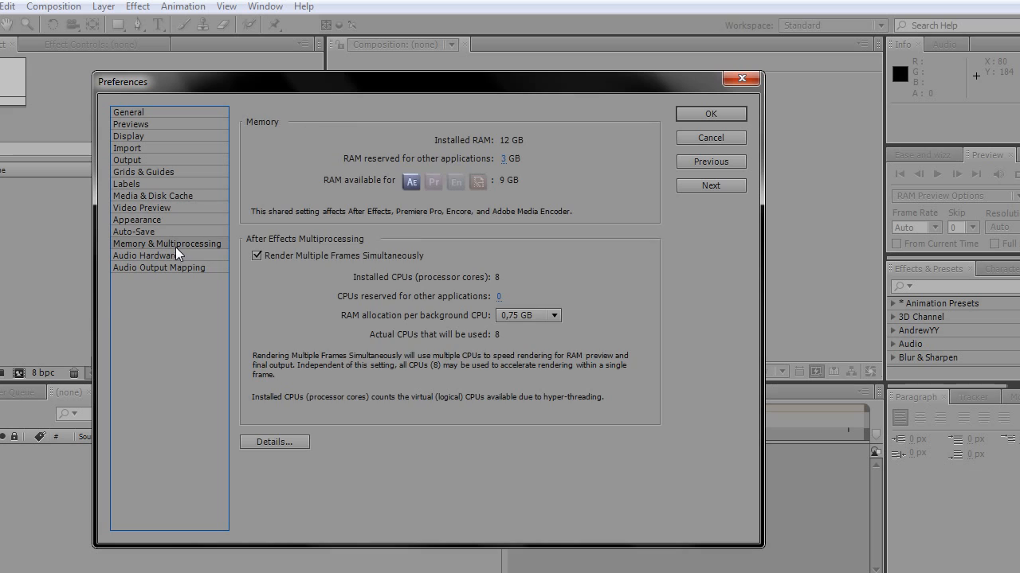
mouse_move(378, 194)
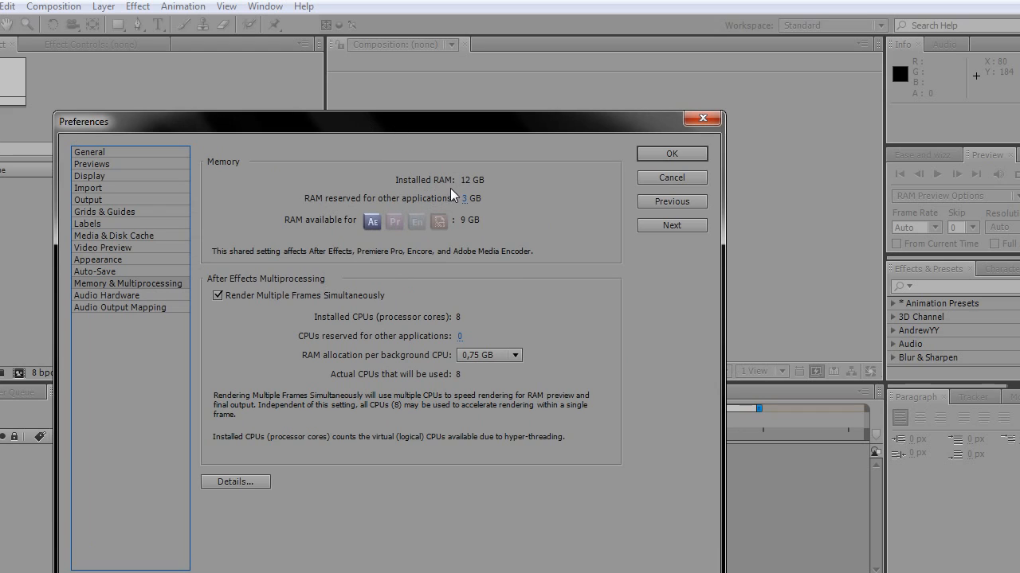
mouse_move(478, 193)
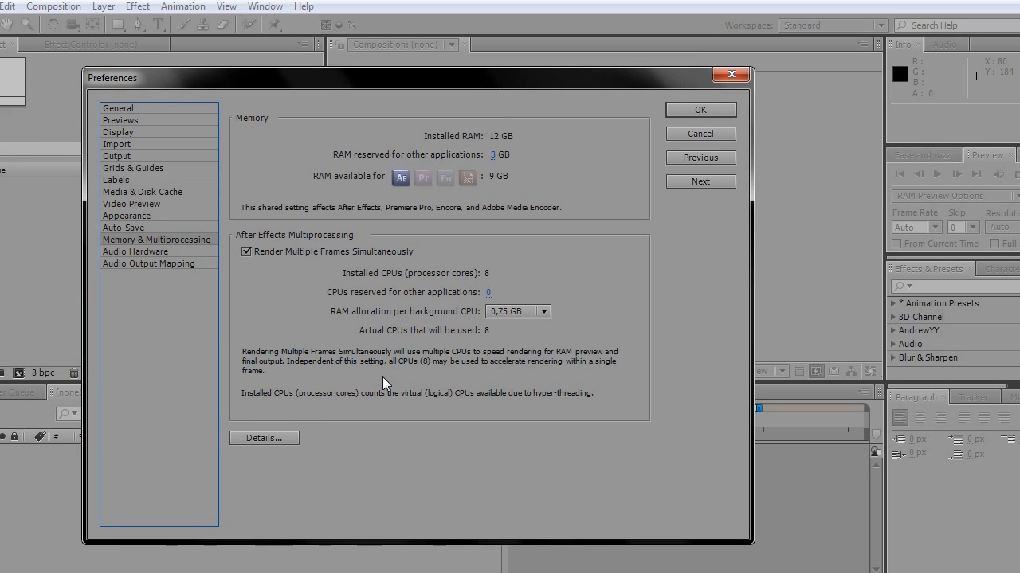
mouse_move(438, 381)
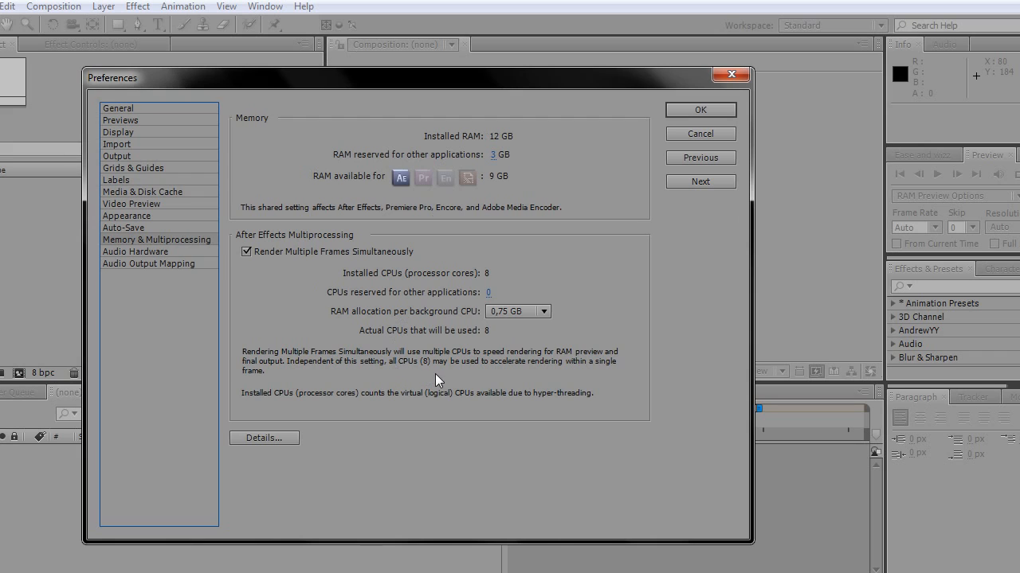
mouse_move(404, 367)
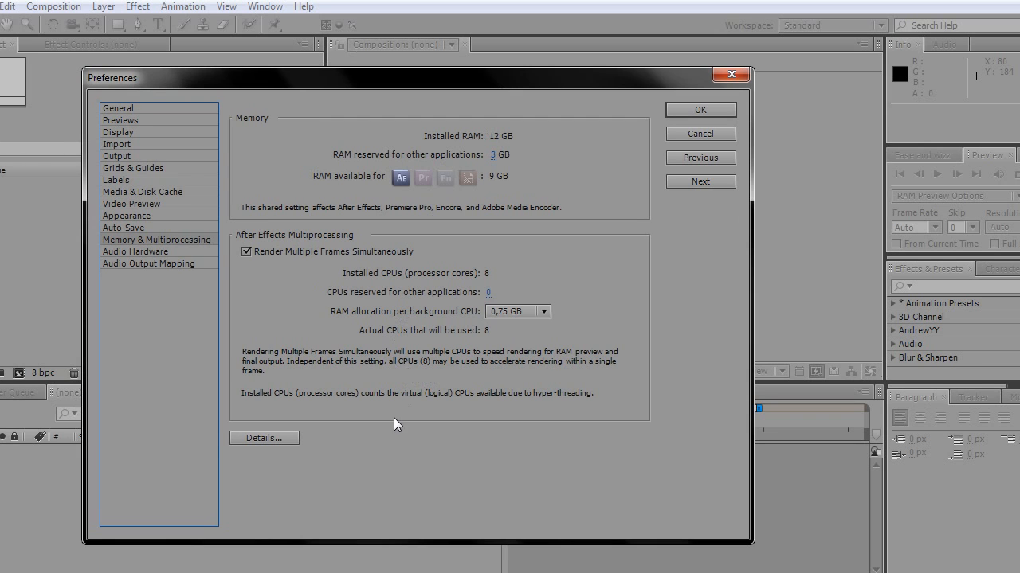
mouse_move(376, 485)
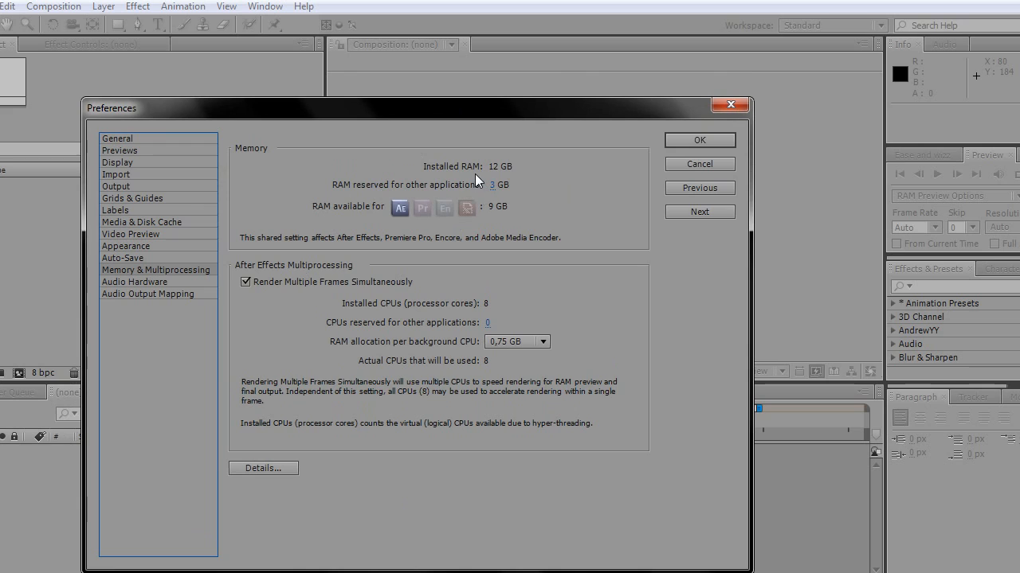
mouse_move(502, 178)
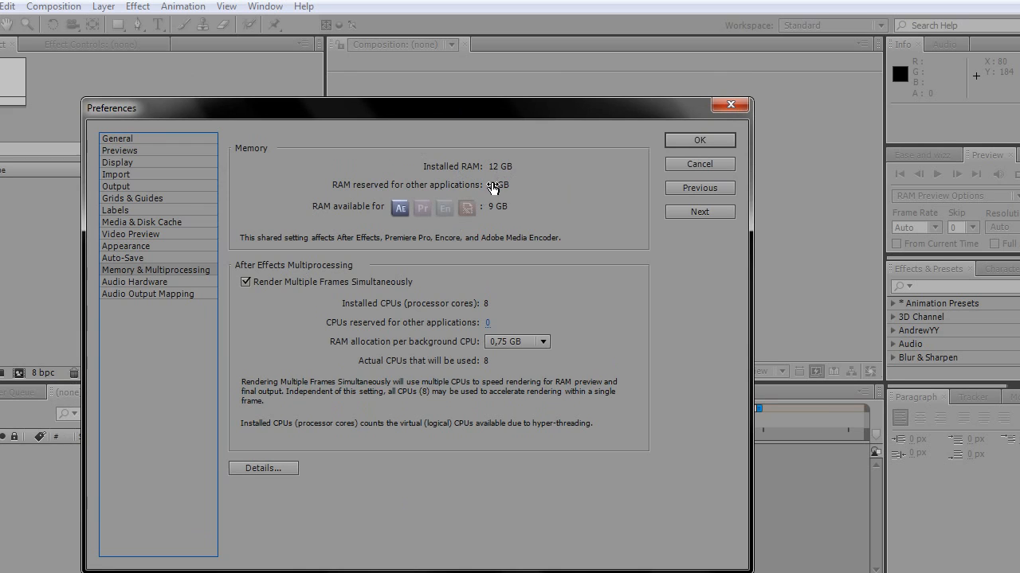
Toggle Render Multiple Frames Simultaneously off and back on, keeping 8 CPUs in use
left_click(245, 282)
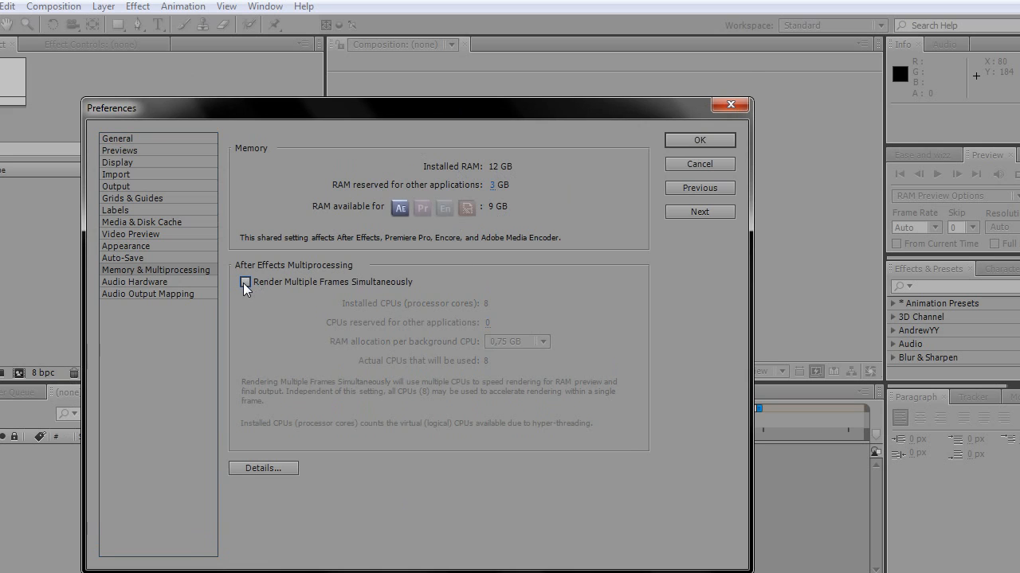
left_click(245, 282)
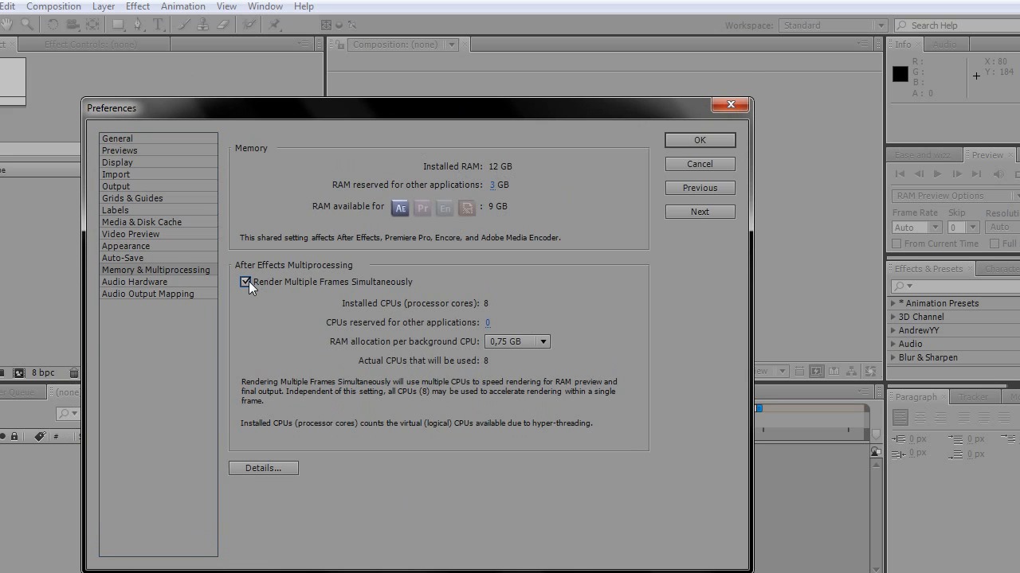
mouse_move(365, 292)
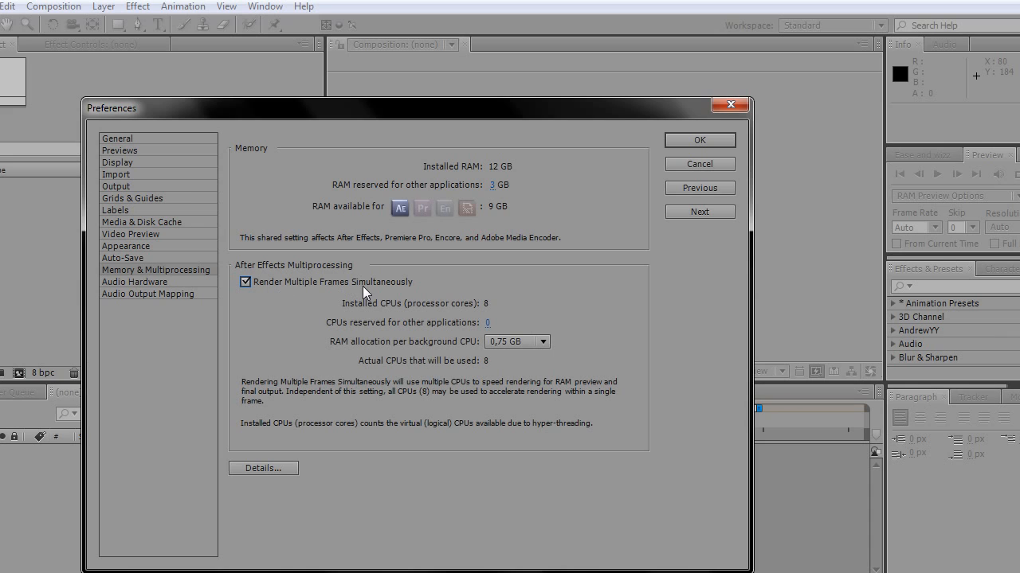
mouse_move(358, 314)
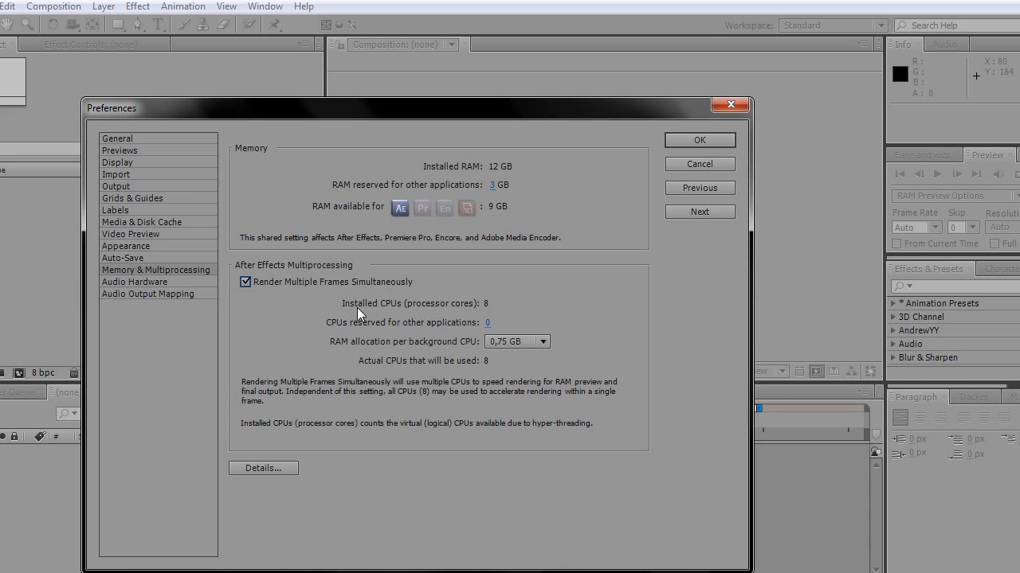
mouse_move(456, 315)
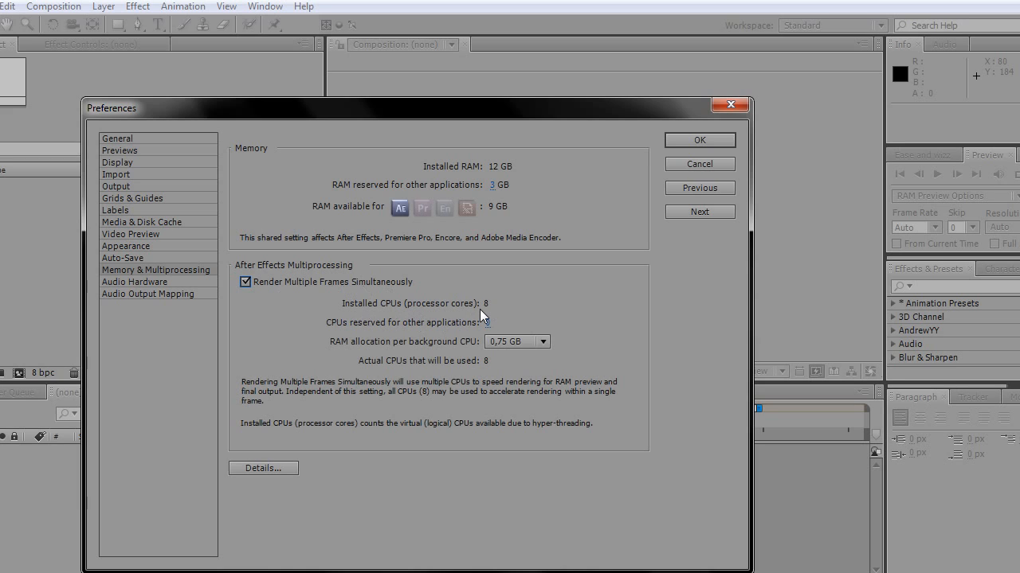
mouse_move(489, 324)
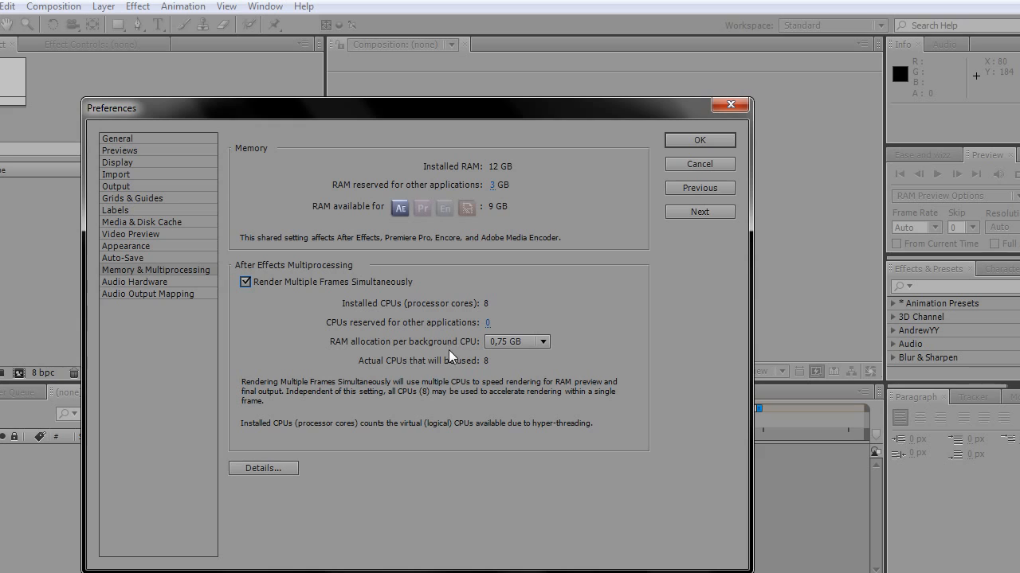
Try 1 GB and 1,5 GB per background CPU, then keep 0,75 GB and save
left_click(539, 342)
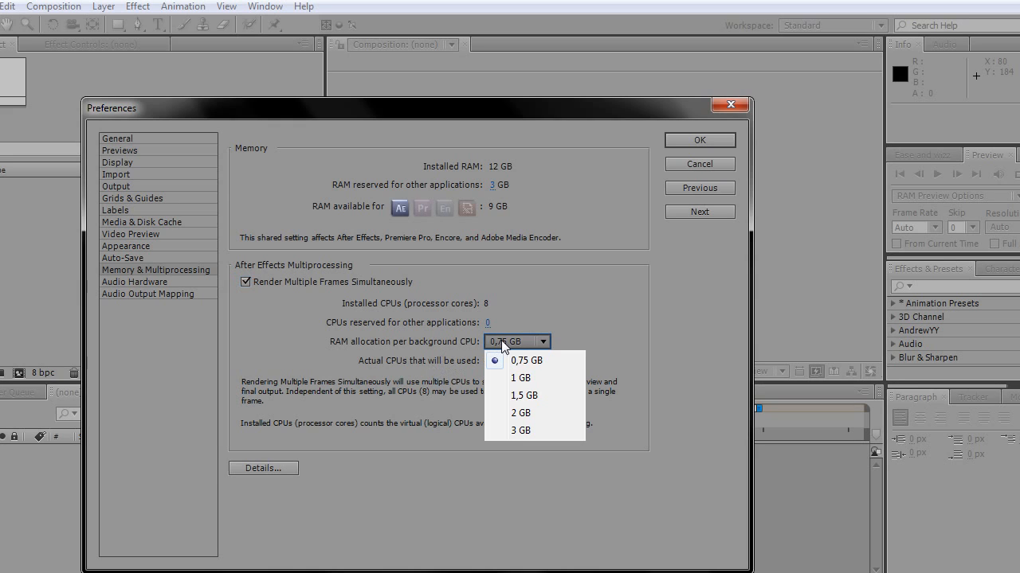
mouse_move(519, 366)
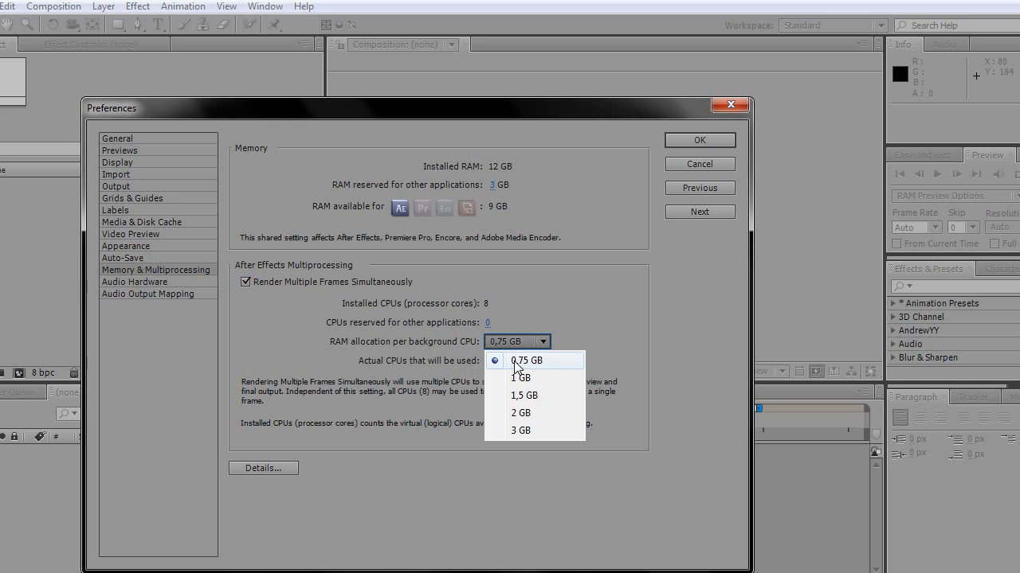
left_click(520, 362)
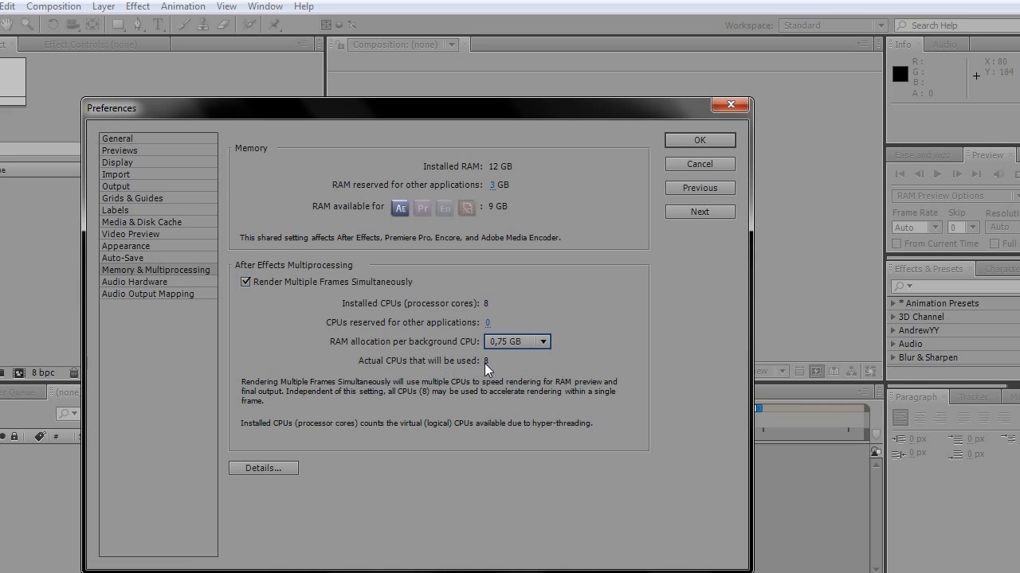
left_click(539, 342)
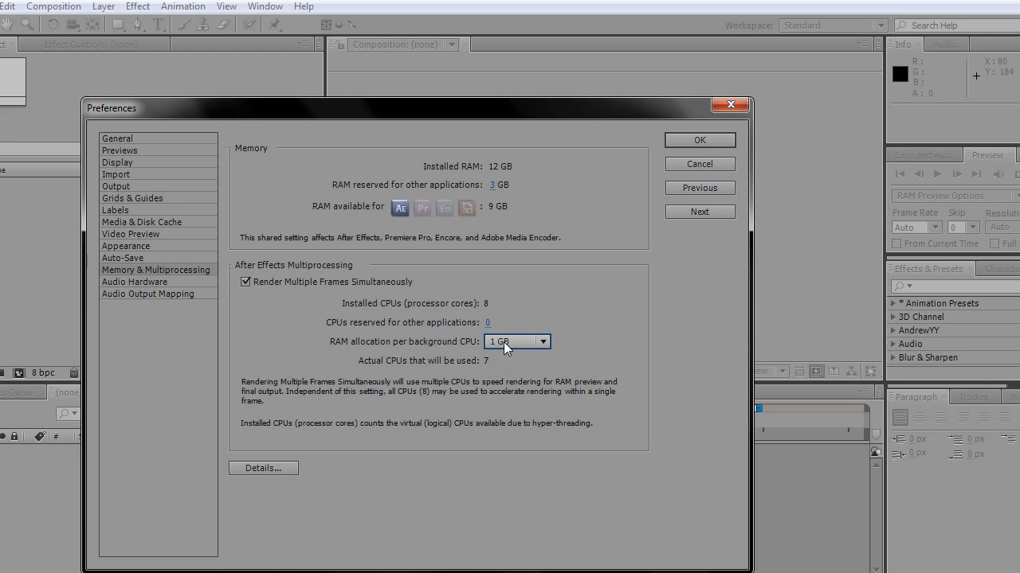
left_click(543, 341)
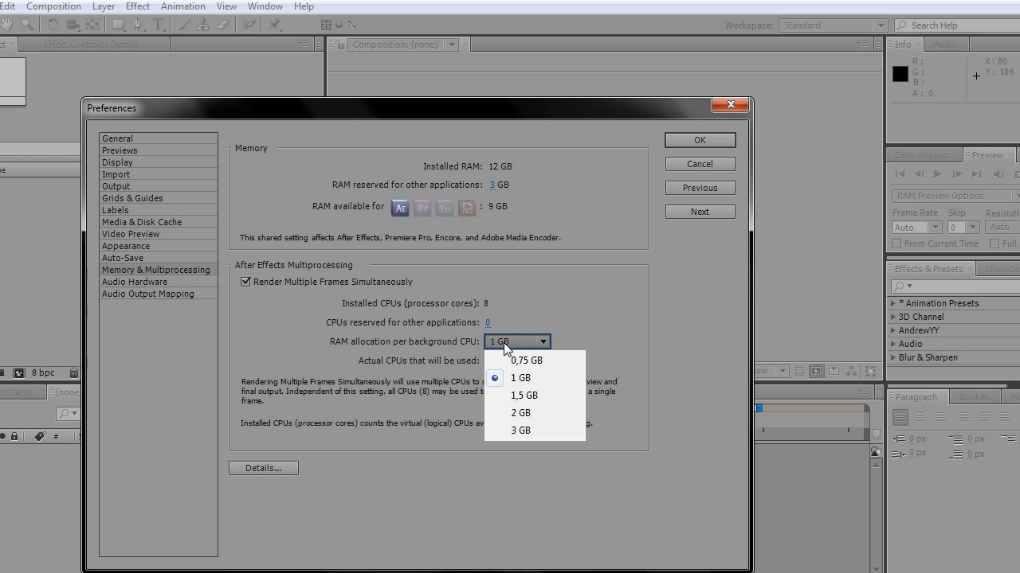
mouse_move(516, 395)
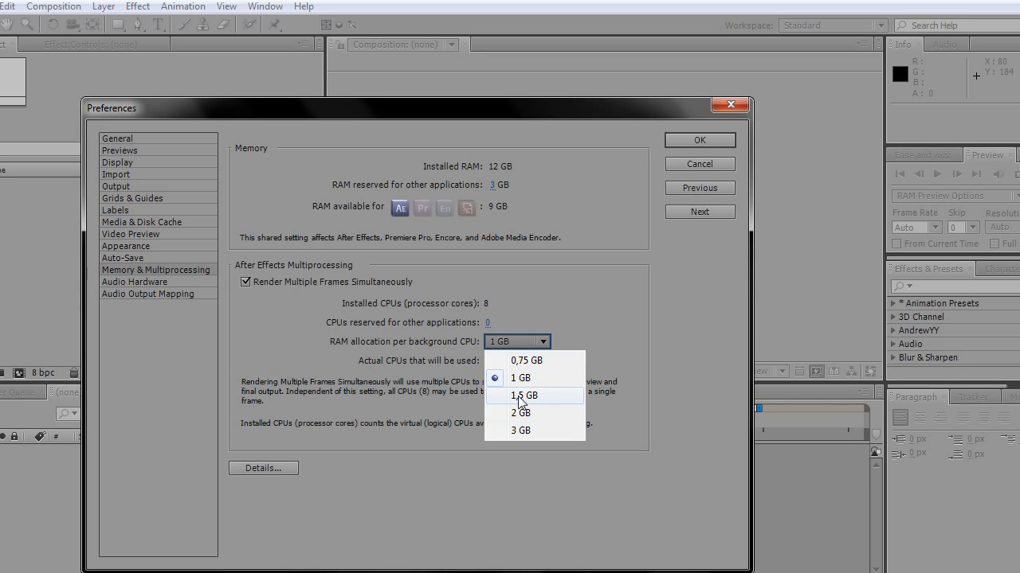
left_click(515, 396)
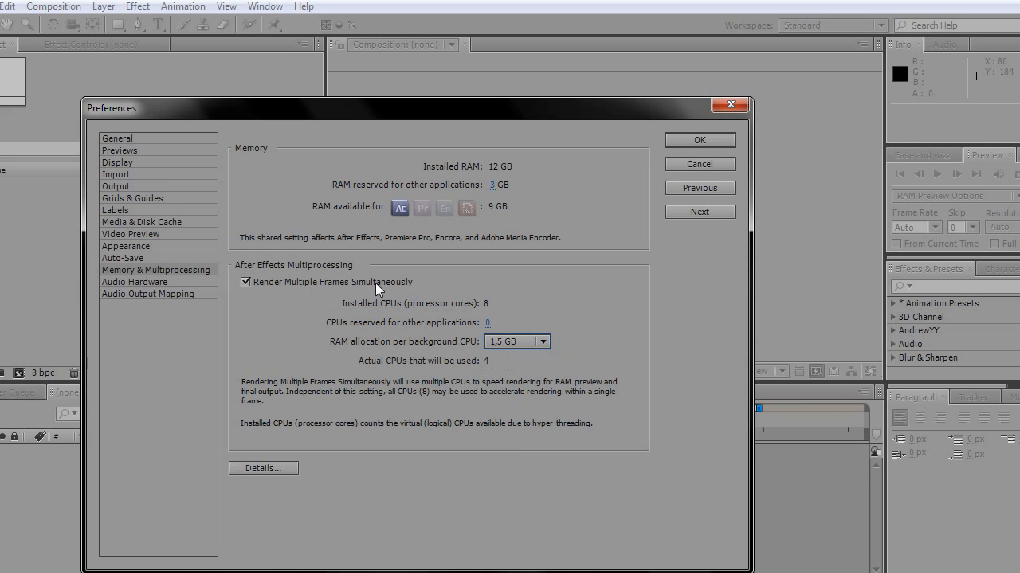
mouse_move(488, 376)
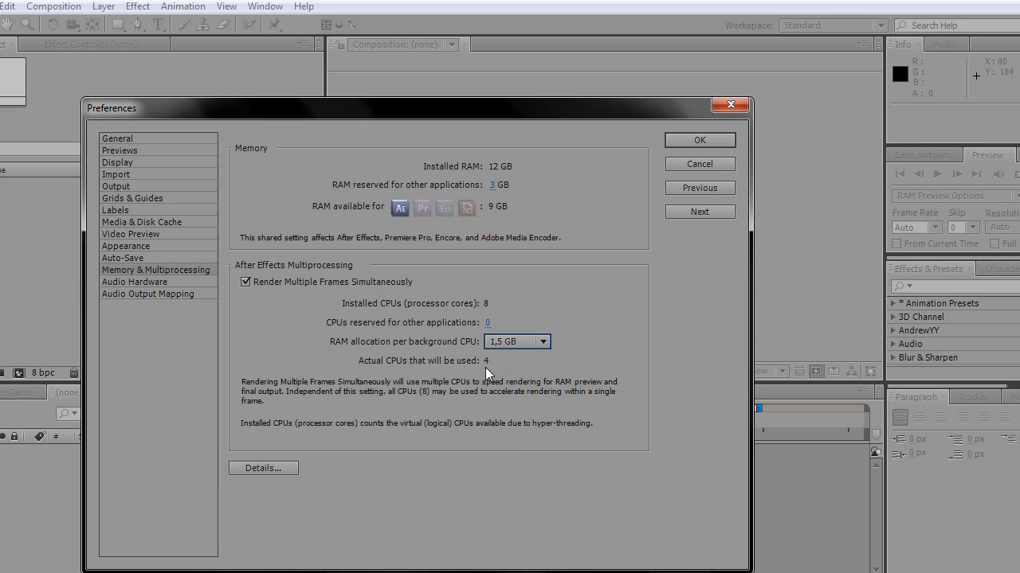
left_click(542, 342)
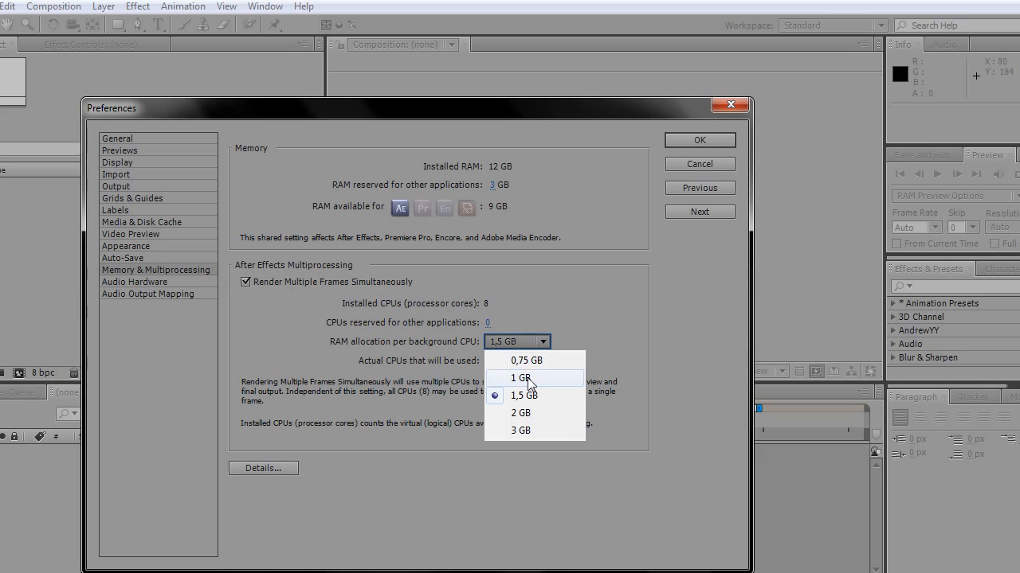
left_click(523, 360)
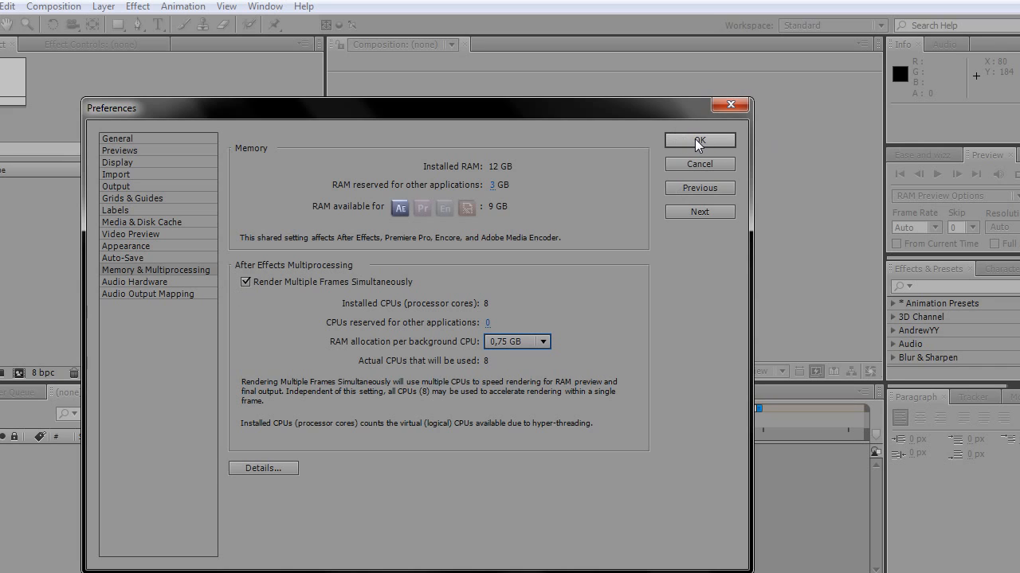
left_click(700, 140)
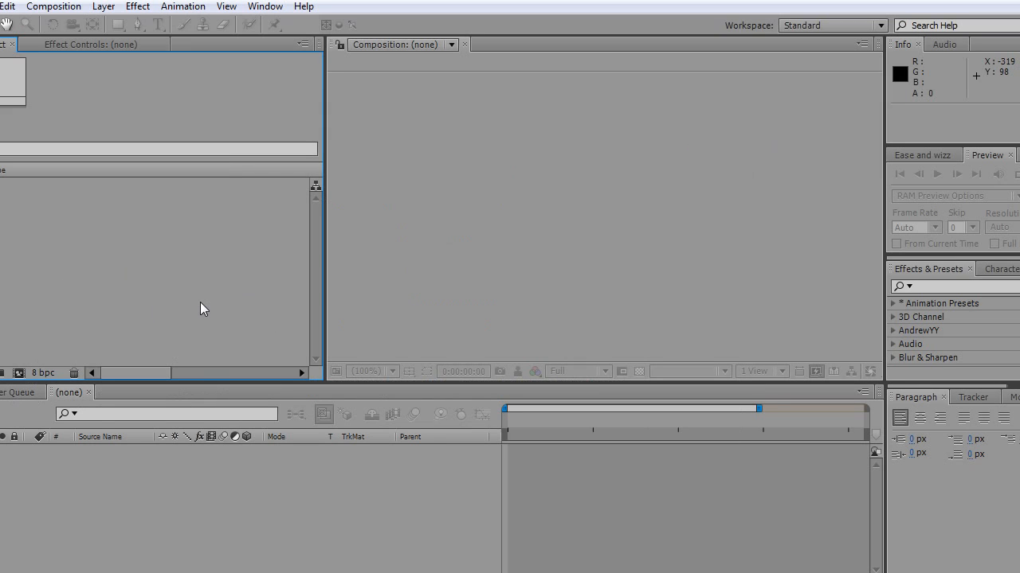
mouse_move(207, 309)
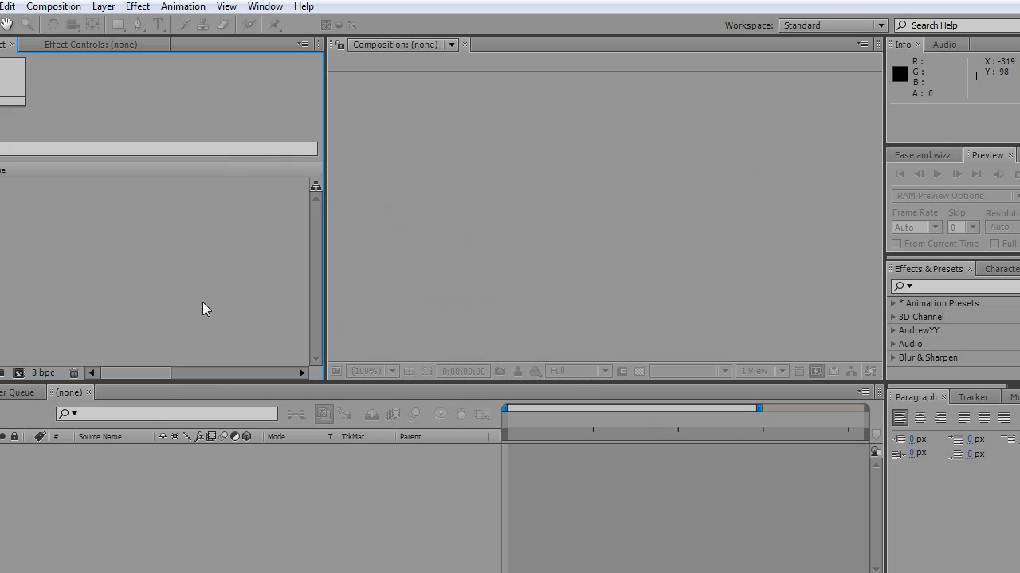
mouse_move(704, 362)
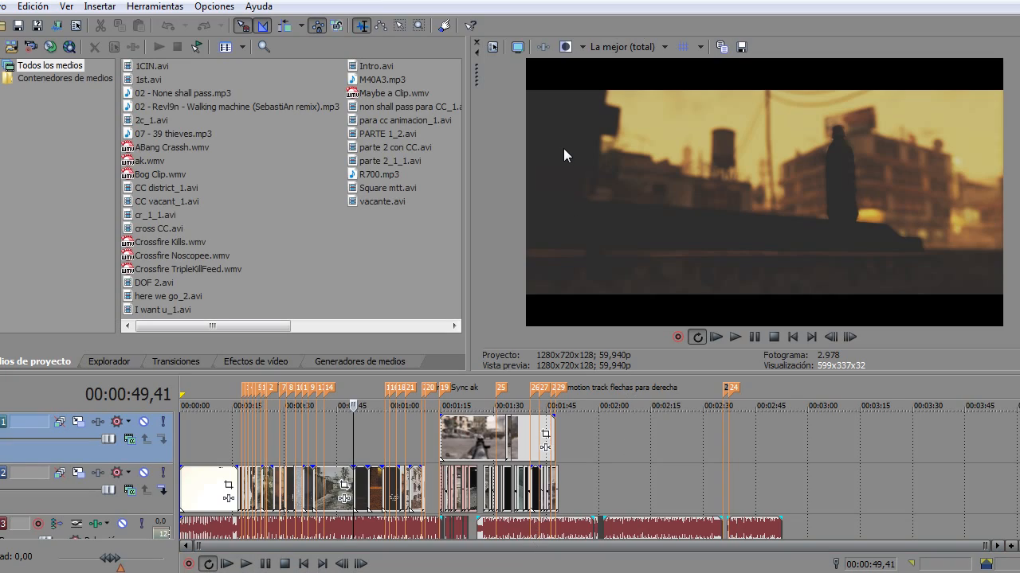
mouse_move(155, 6)
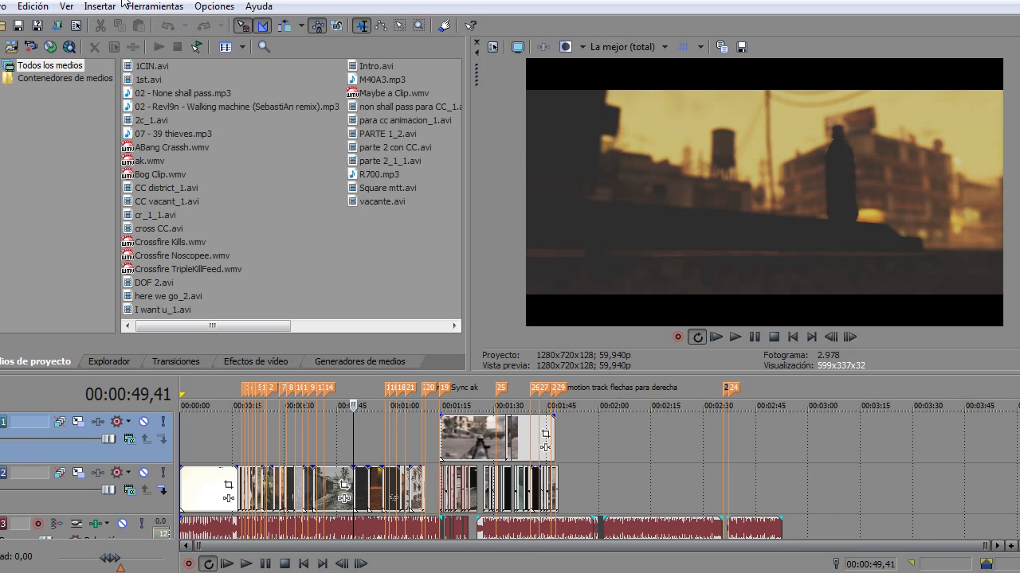
mouse_move(168, 10)
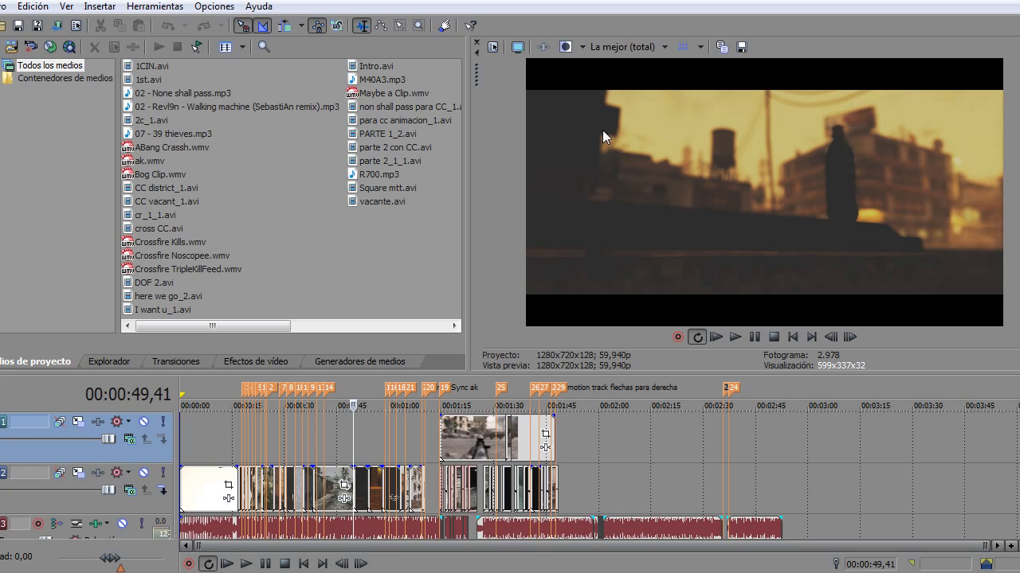
mouse_move(601, 104)
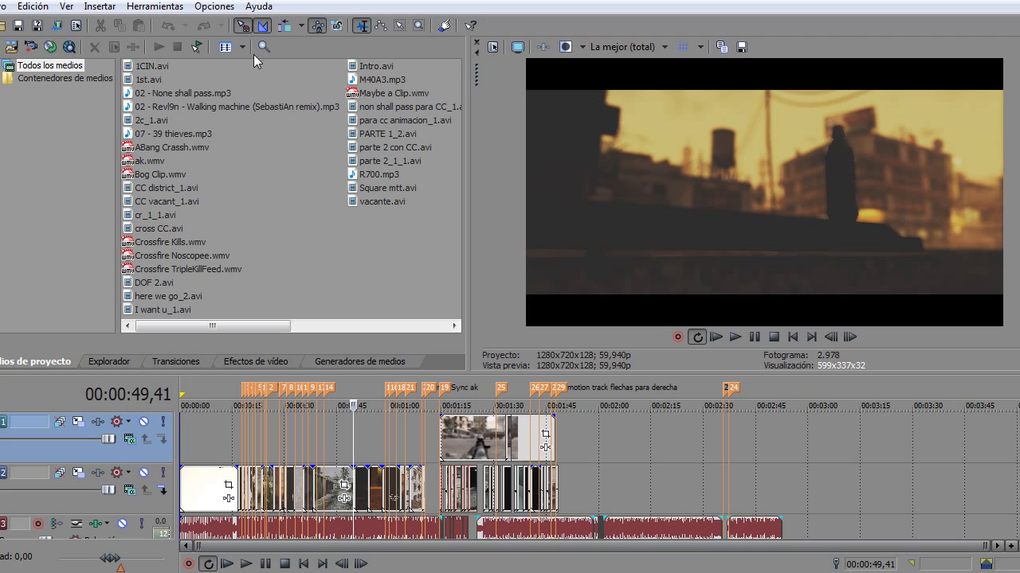
Set Vegas Video preferences' maximum dynamic preview RAM to 4000 MB and confirm with OK
left_click(155, 7)
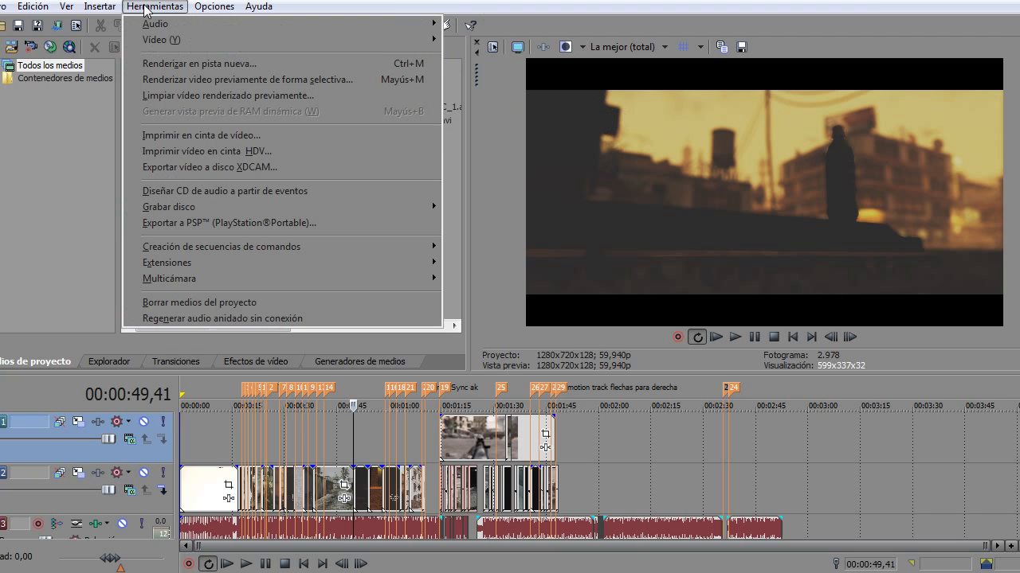
left_click(213, 7)
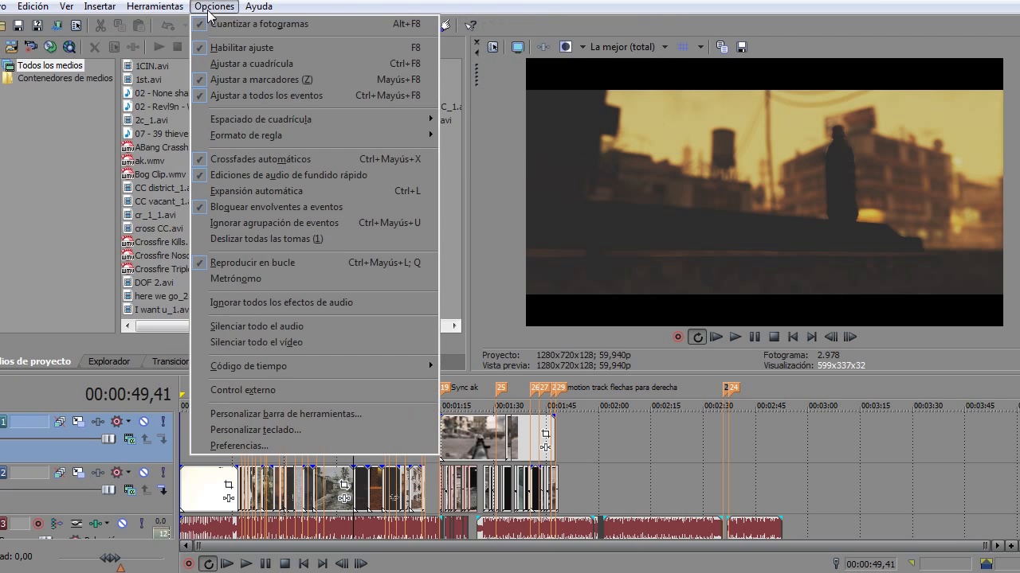
left_click(239, 446)
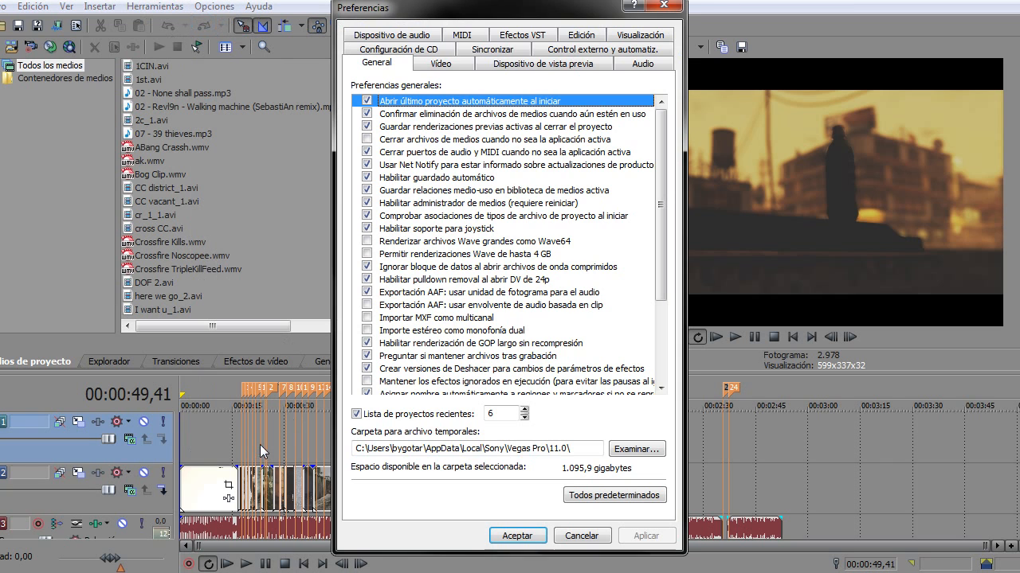
left_click(439, 63)
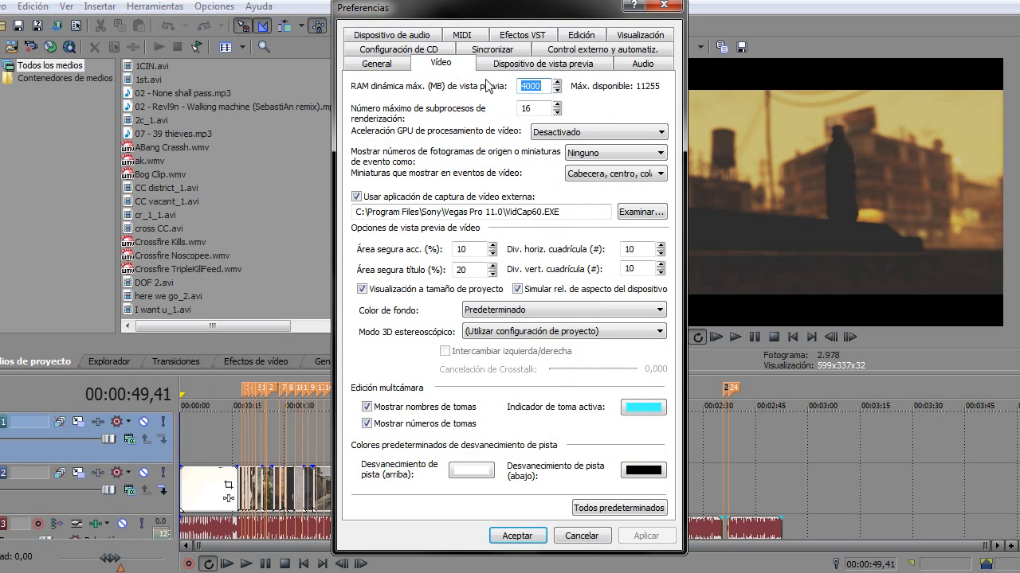
mouse_move(510, 96)
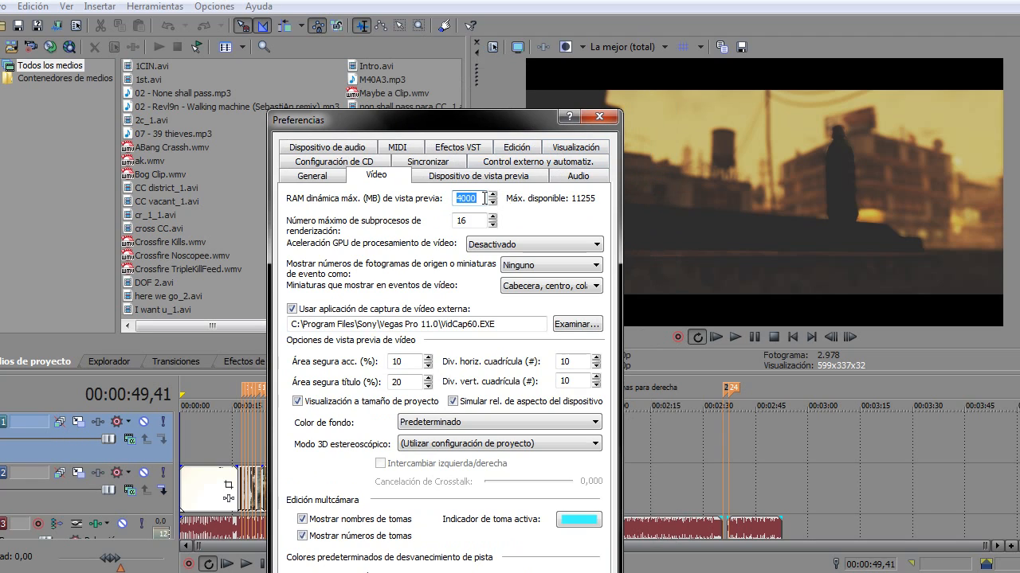
left_click_drag(442, 119, 327, 70)
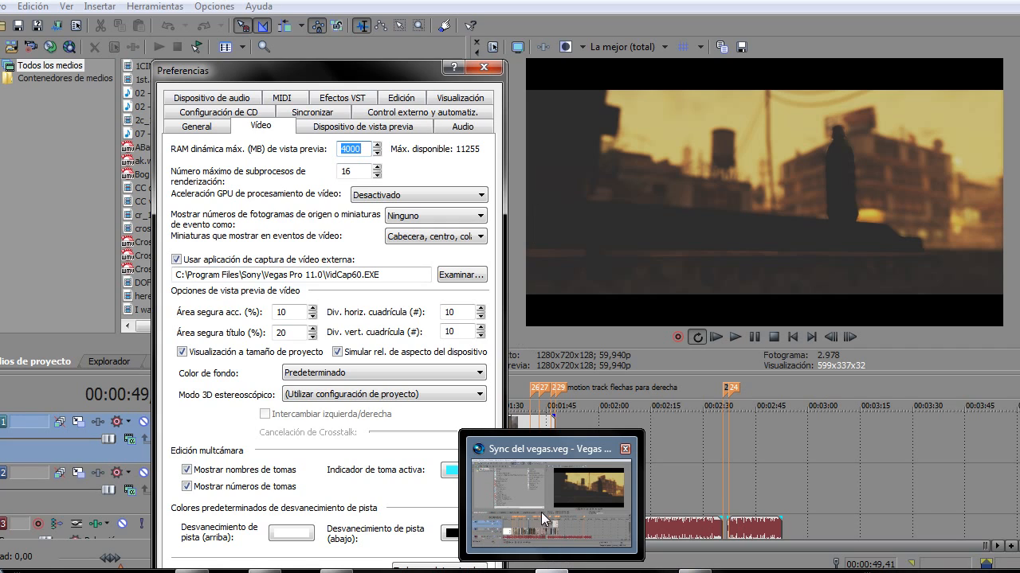
left_click(624, 448)
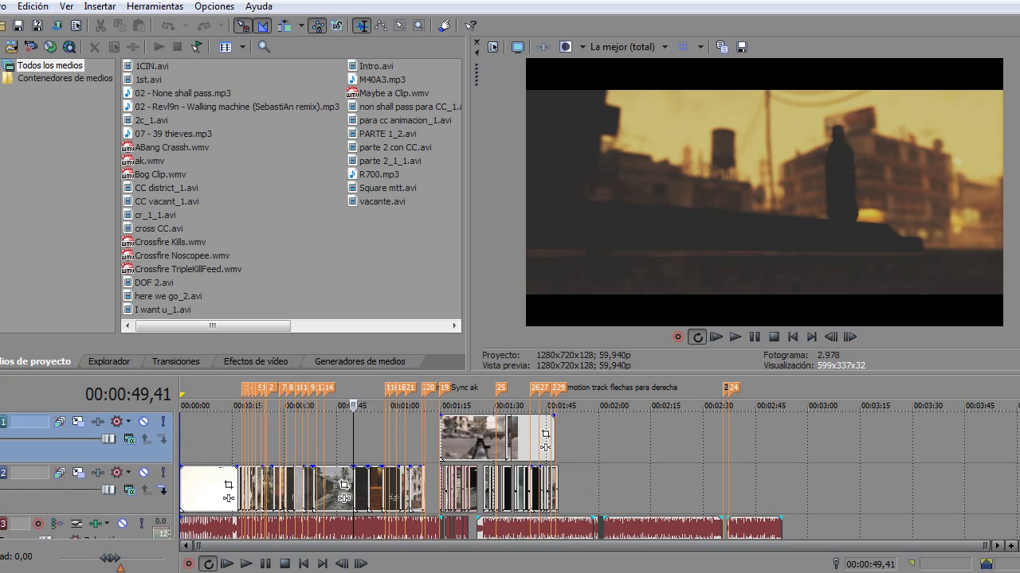
mouse_move(536, 500)
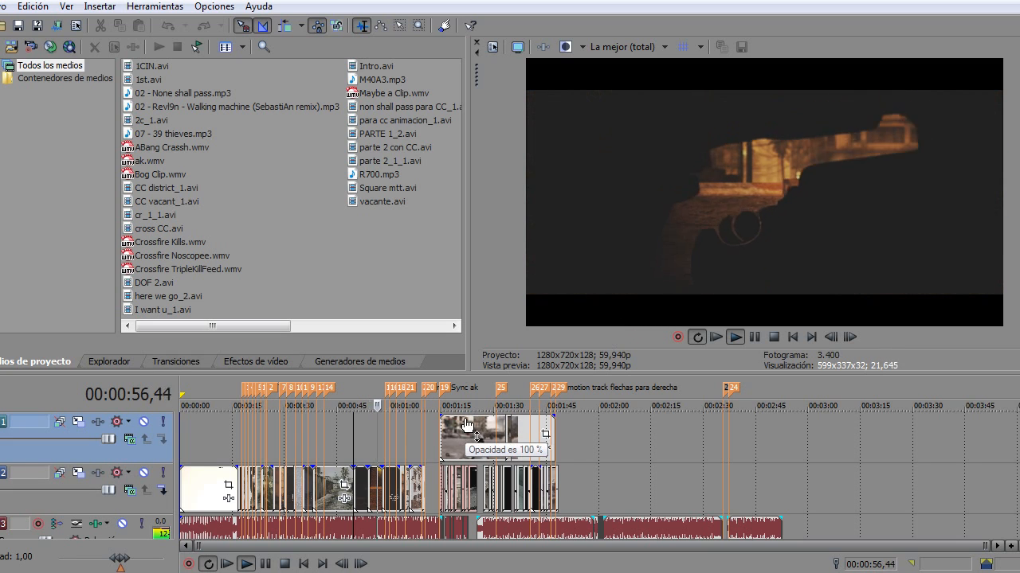
Start and stop playback of the Vegas timeline preview
left_click(735, 337)
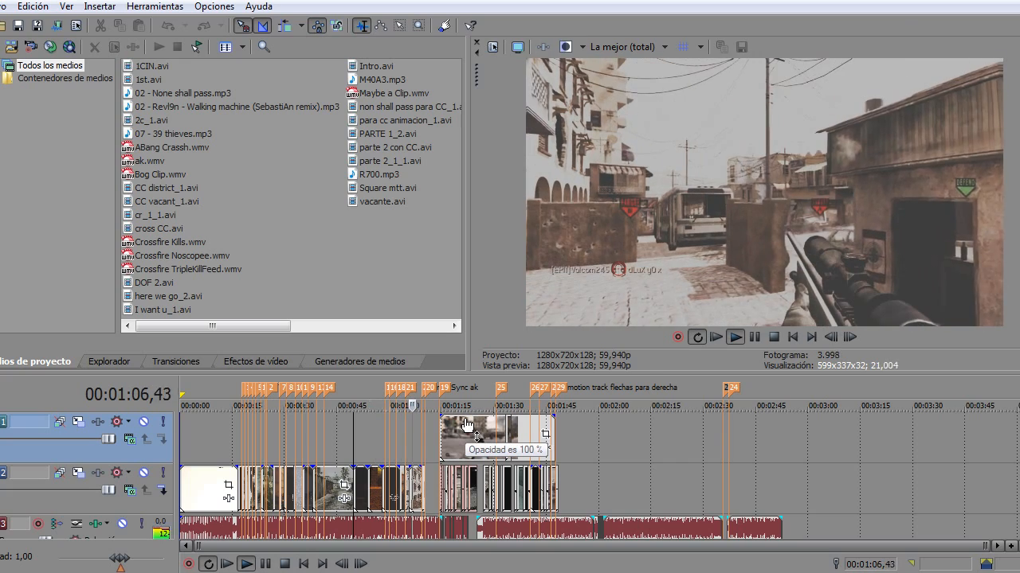
left_click(736, 337)
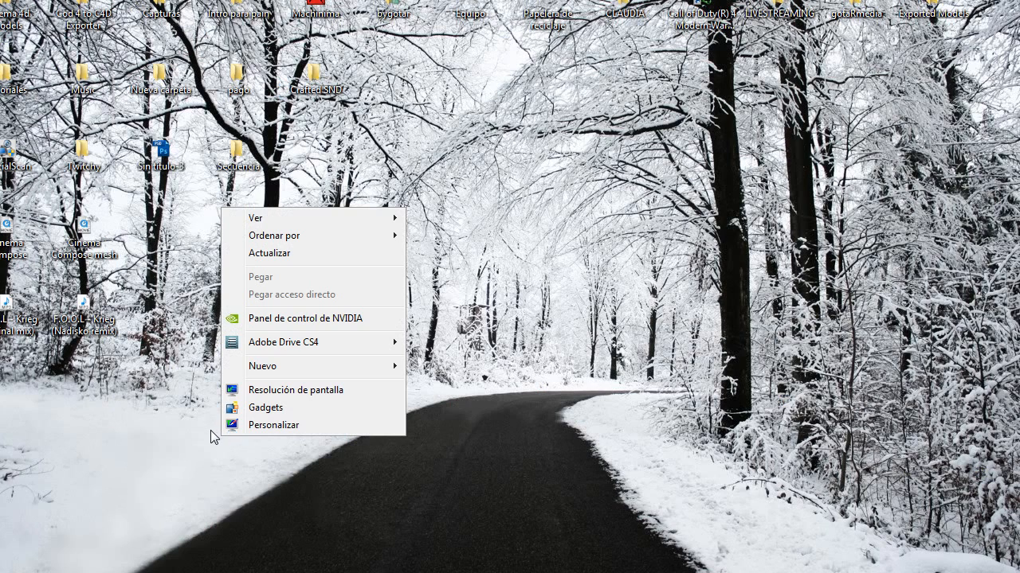
mouse_move(262, 430)
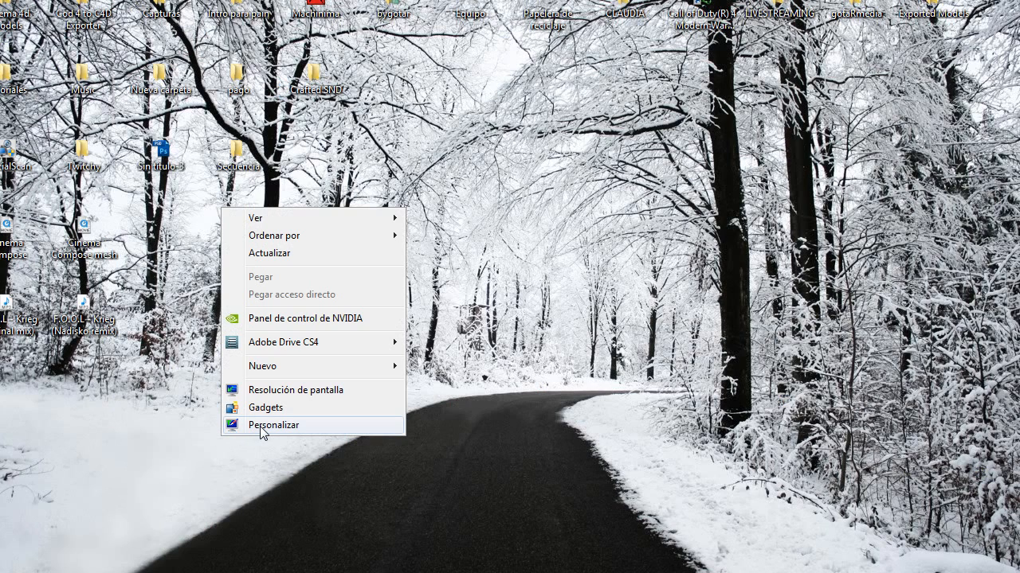
Open Personalizar from the desktop shortcut menu
left_click(273, 424)
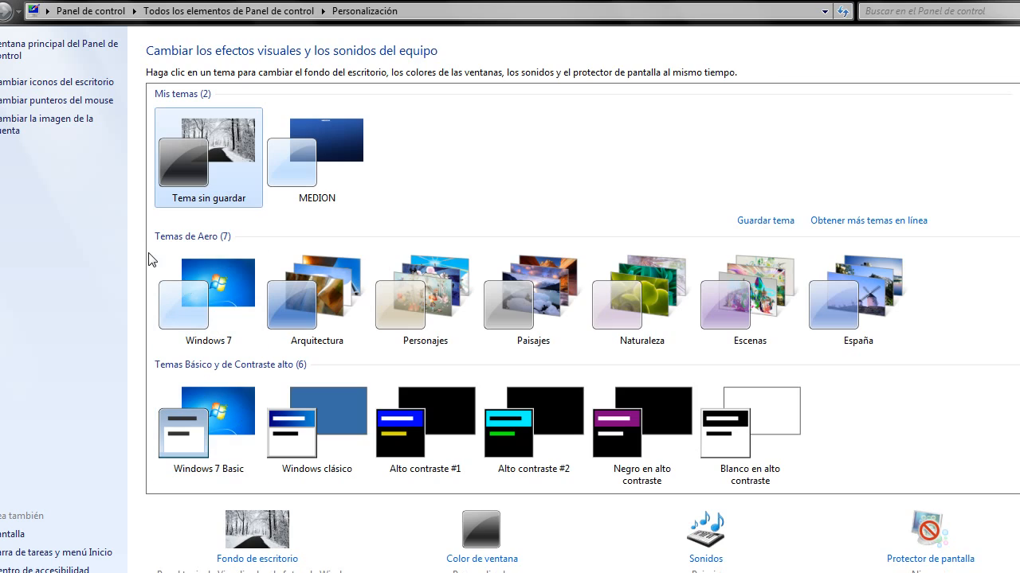
mouse_move(30, 50)
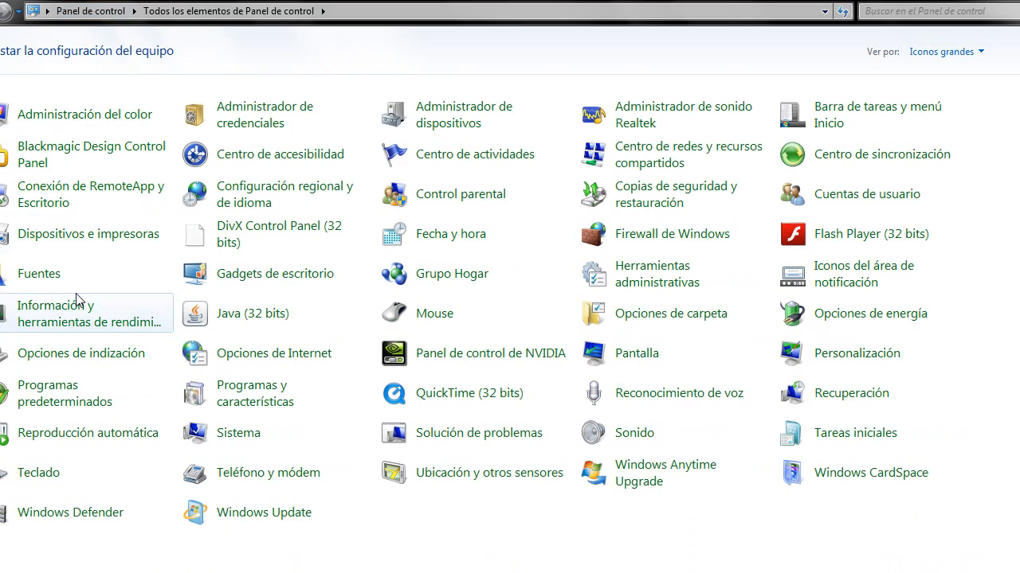
mouse_move(57, 353)
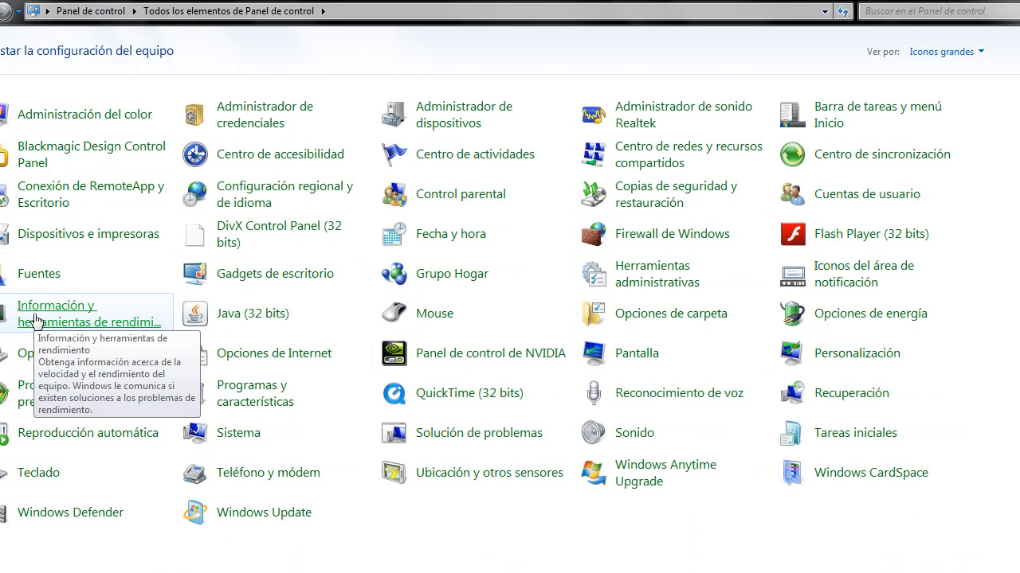
mouse_move(44, 354)
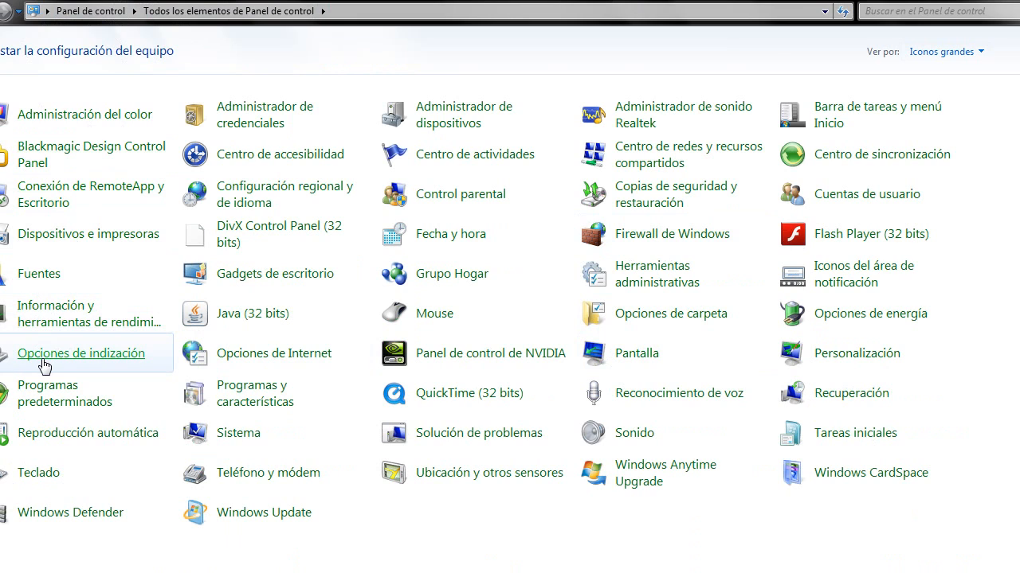
mouse_move(78, 325)
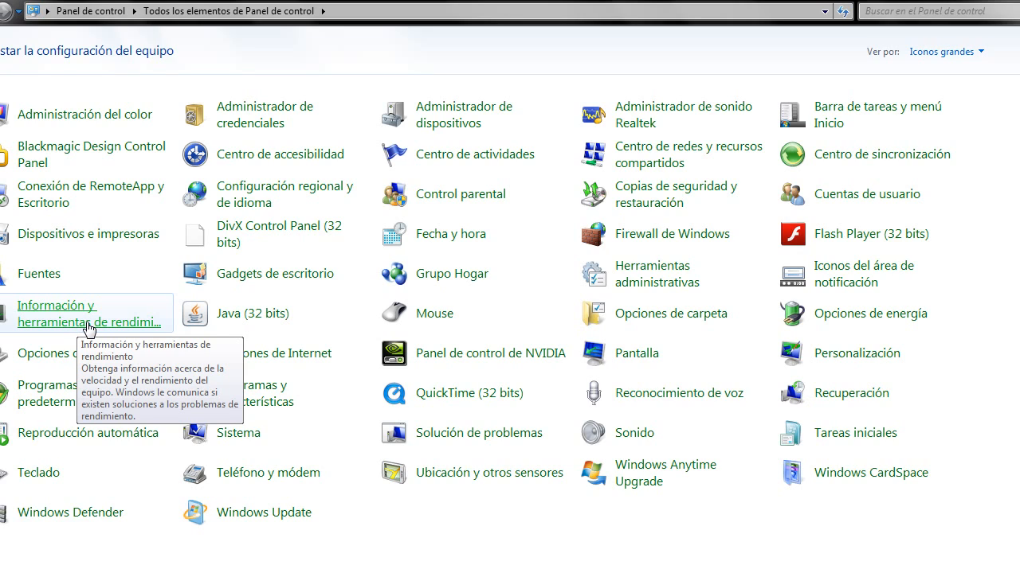
mouse_move(73, 325)
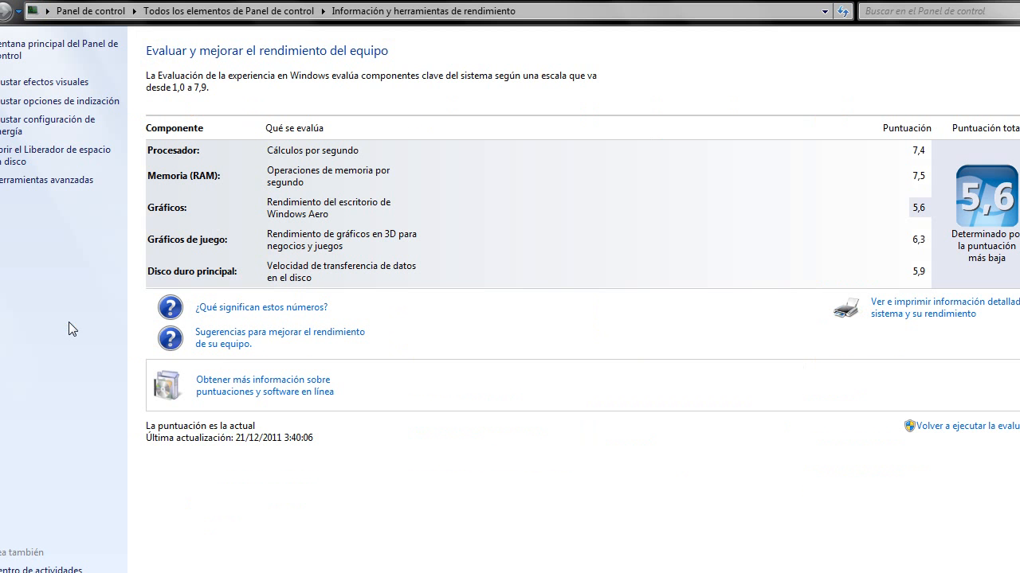
mouse_move(44, 81)
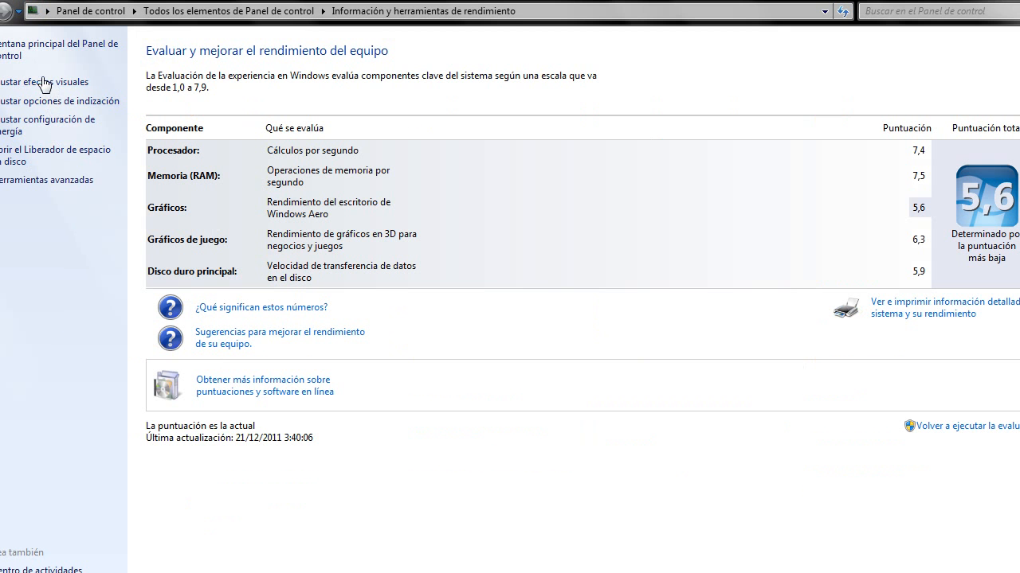
mouse_move(53, 90)
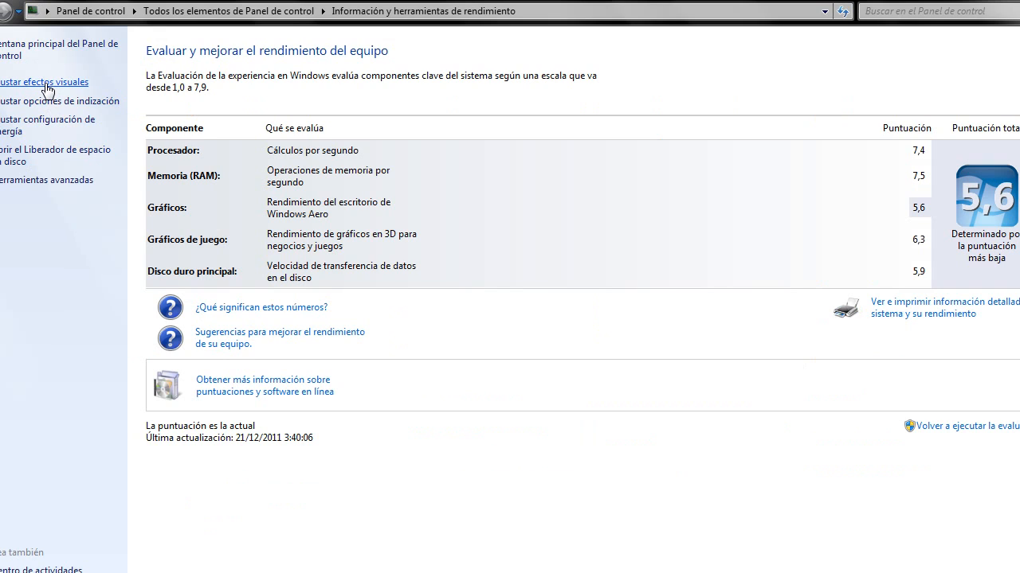
Choose 'Ajustar para obtener el mejor rendimiento' in Visual Effects options and apply with Aceptar
left_click(42, 81)
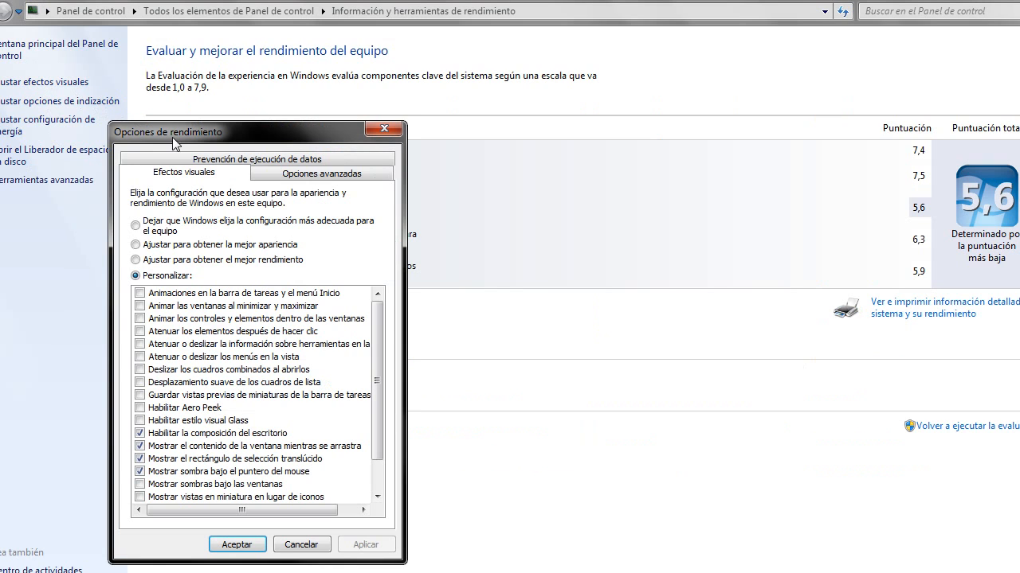
left_click_drag(175, 132, 257, 82)
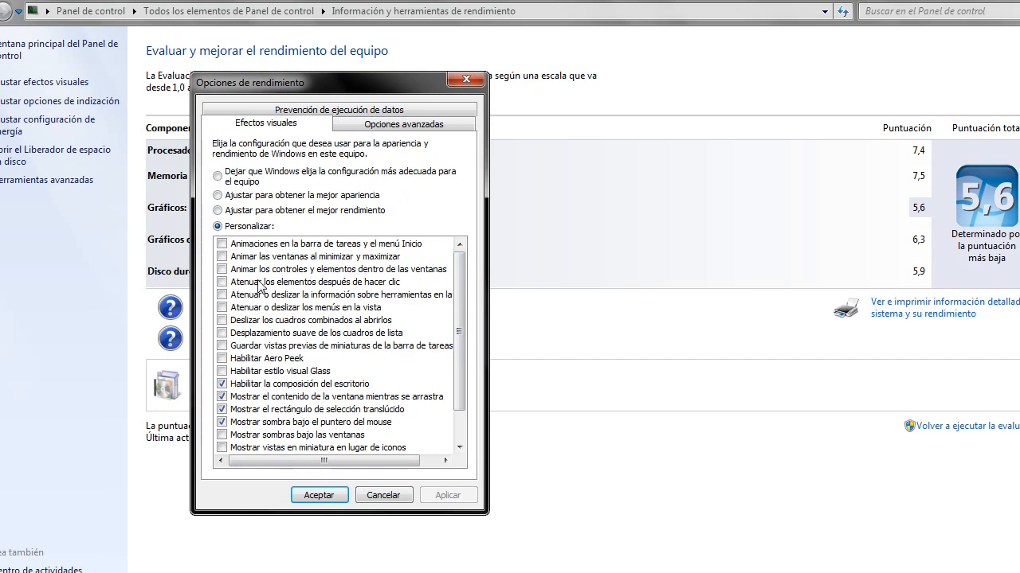
scroll("down", 3)
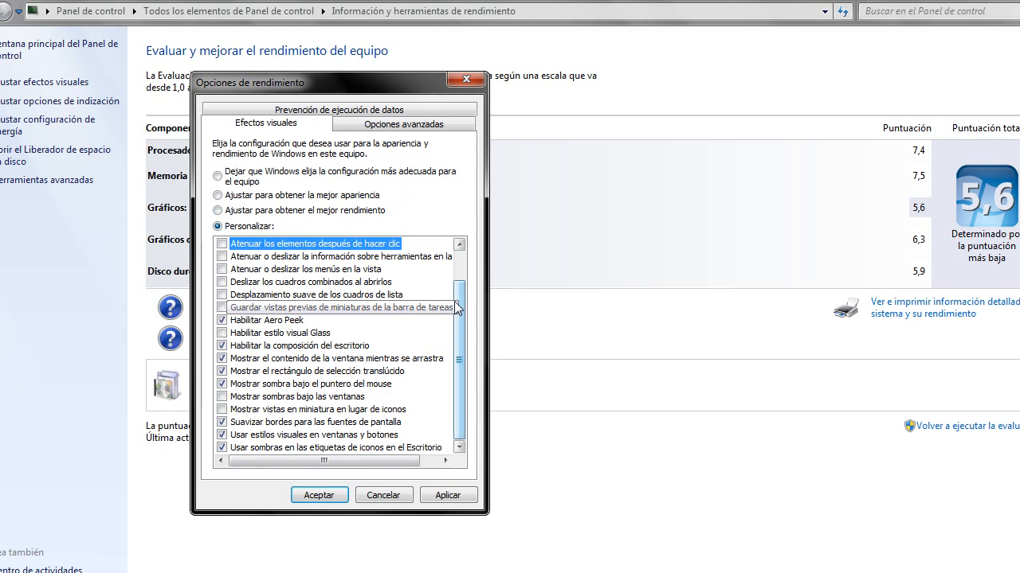
left_click(221, 320)
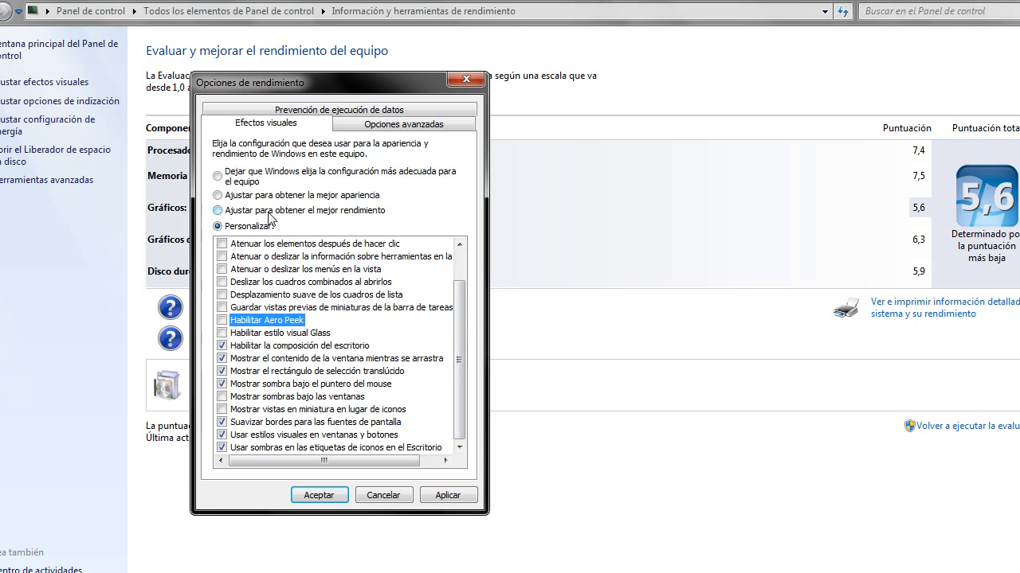
left_click(218, 210)
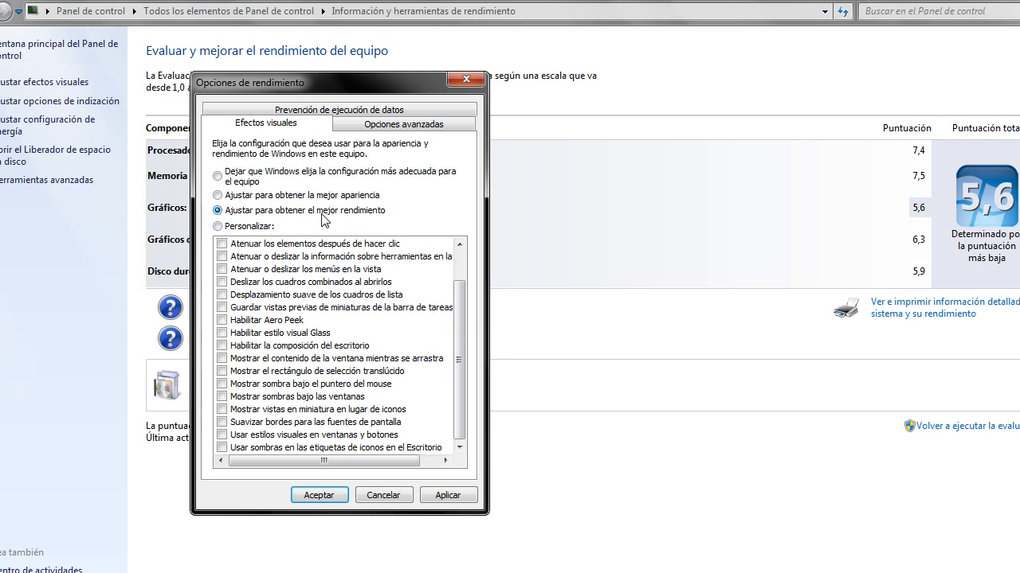
mouse_move(255, 220)
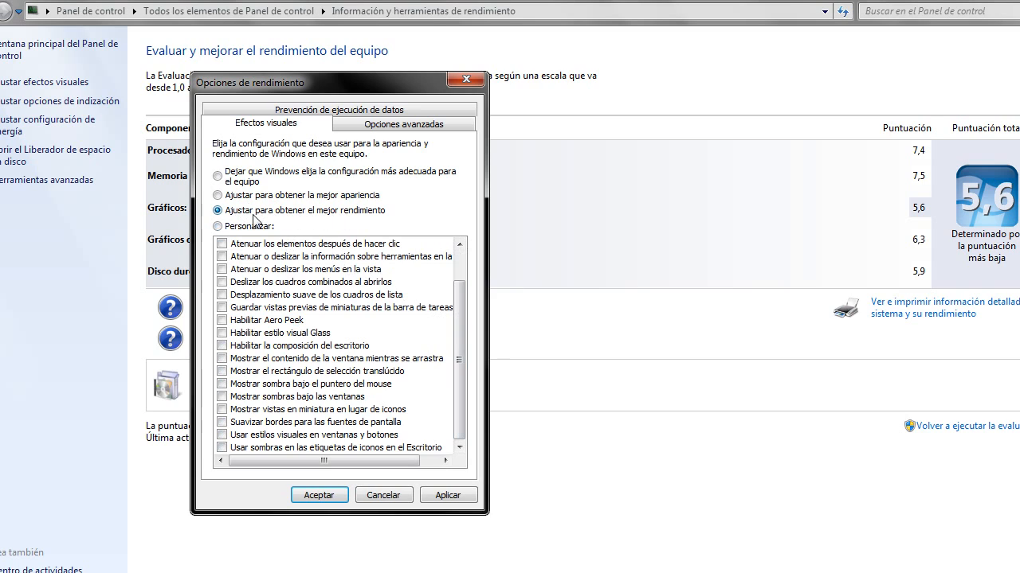
mouse_move(361, 224)
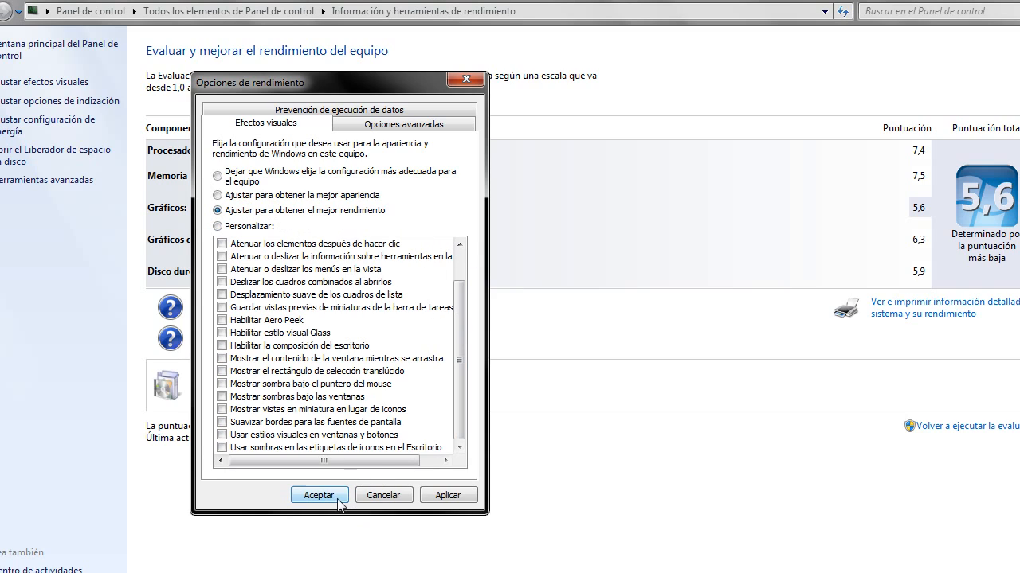
left_click(319, 496)
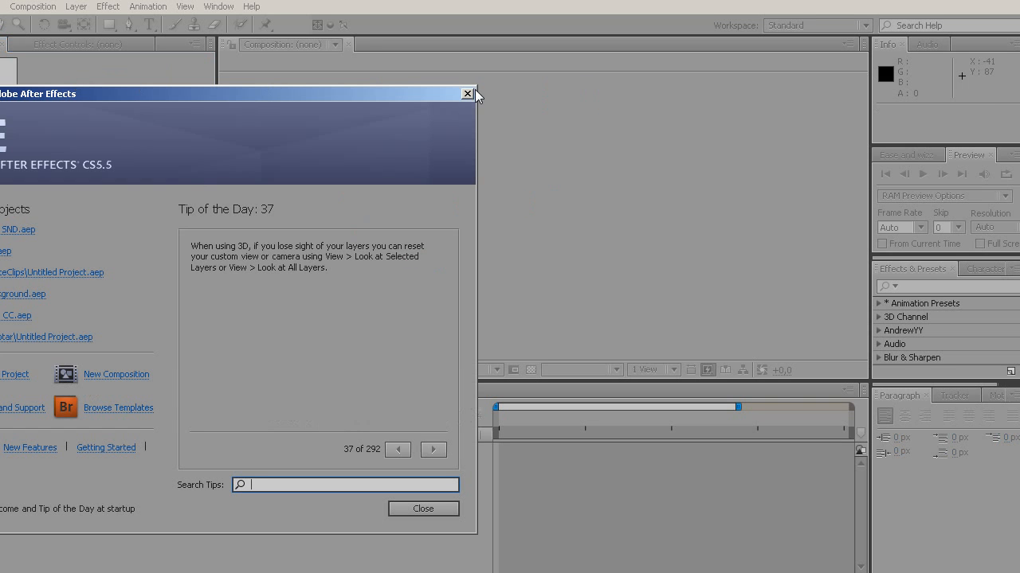
Close the After Effects Welcome and Tip of the Day window
left_click(468, 93)
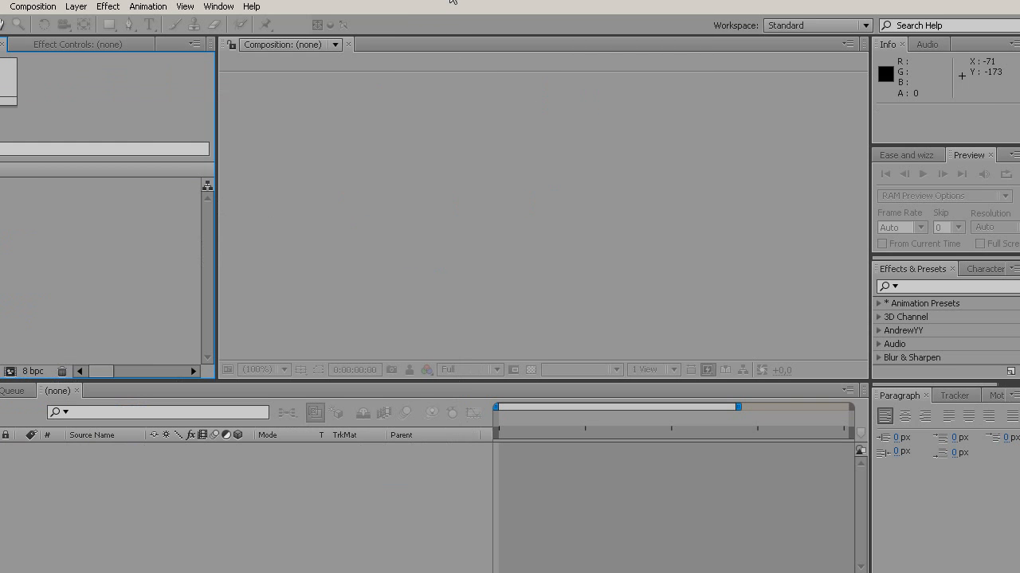